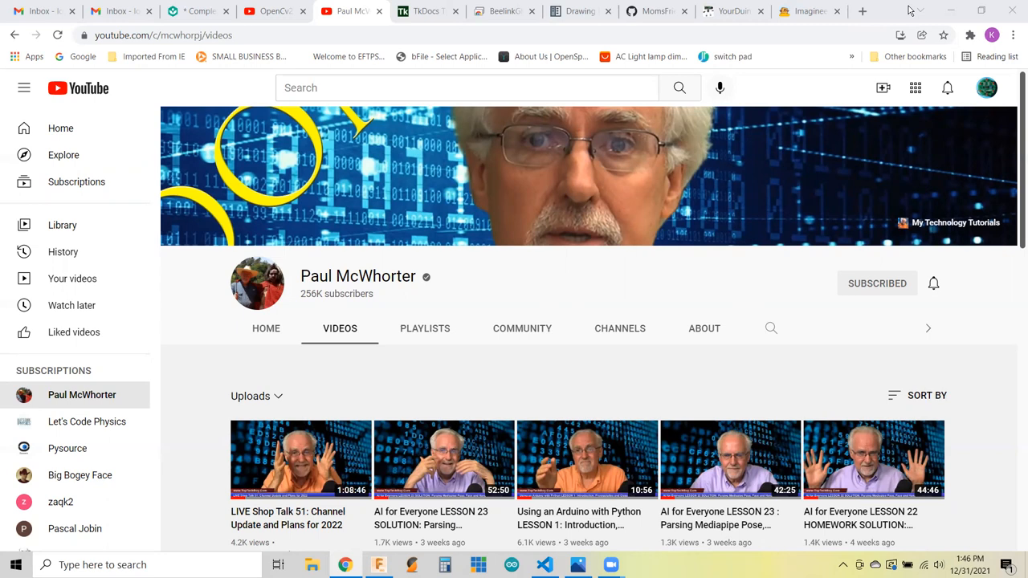
pyautogui.moveTo(811, 10)
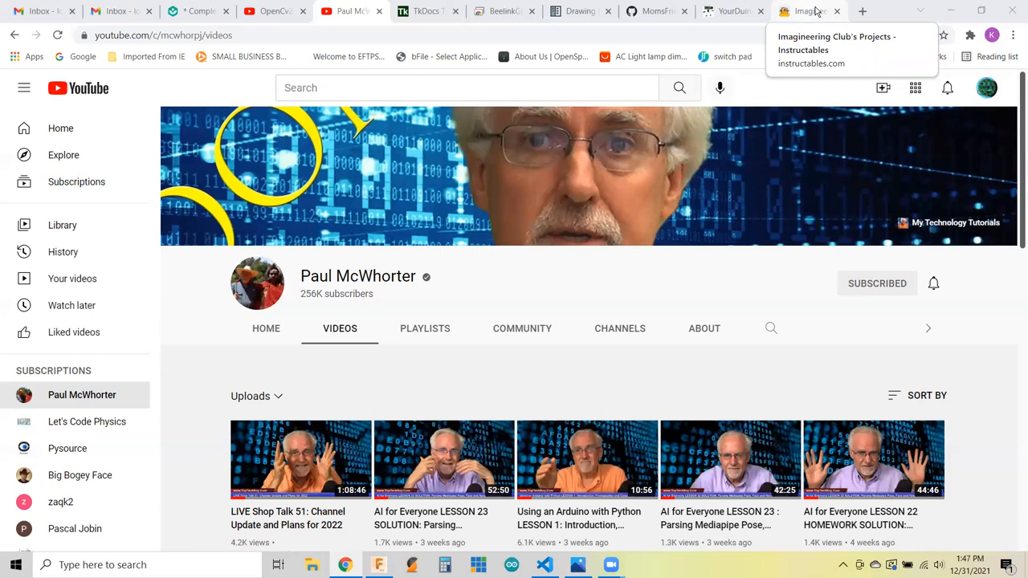
# Browse the Imagineering Club projects page and scroll through the pycreate2 repository page.
pyautogui.click(809, 11)
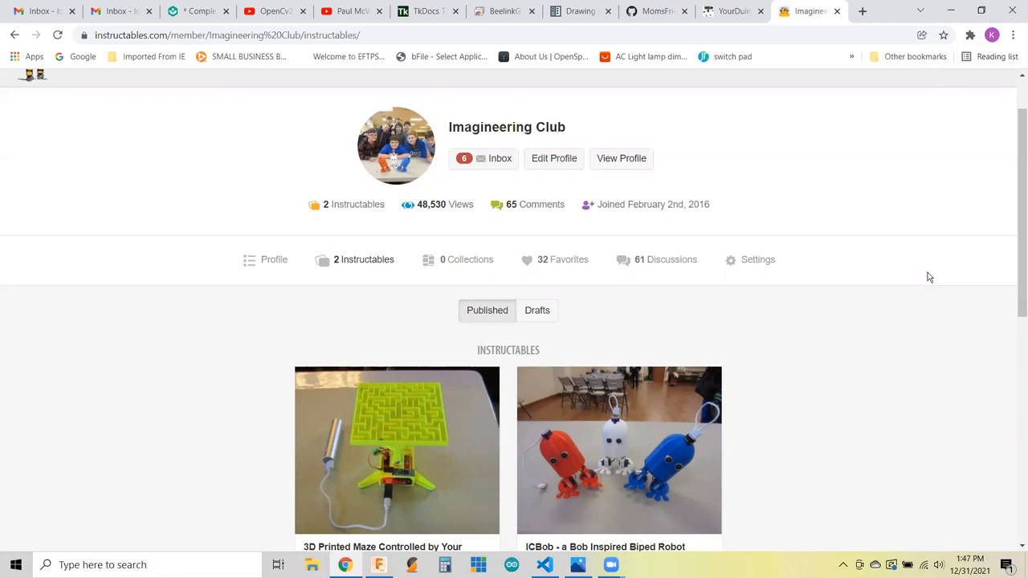
pyautogui.moveTo(619, 461)
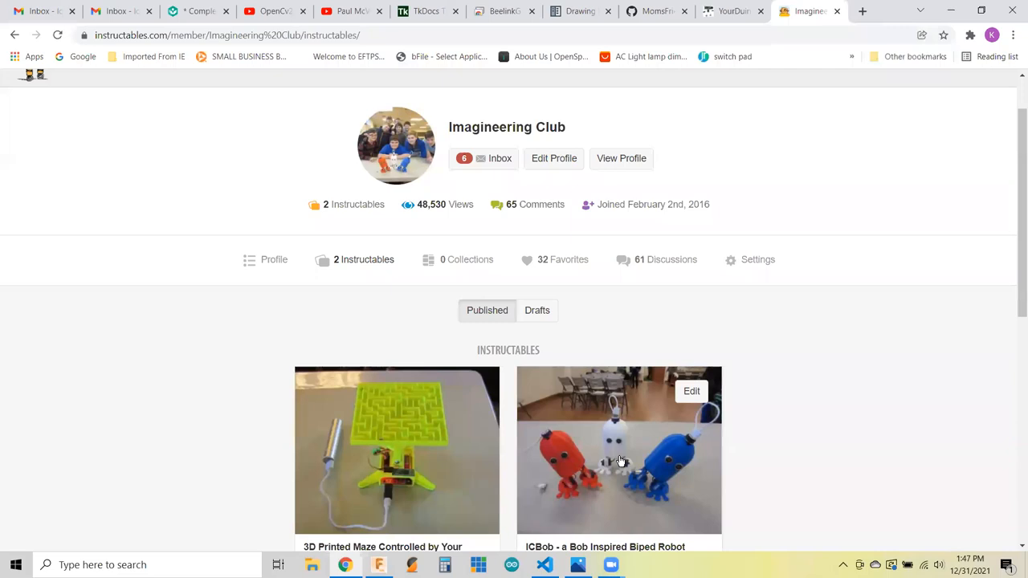
pyautogui.moveTo(488, 462)
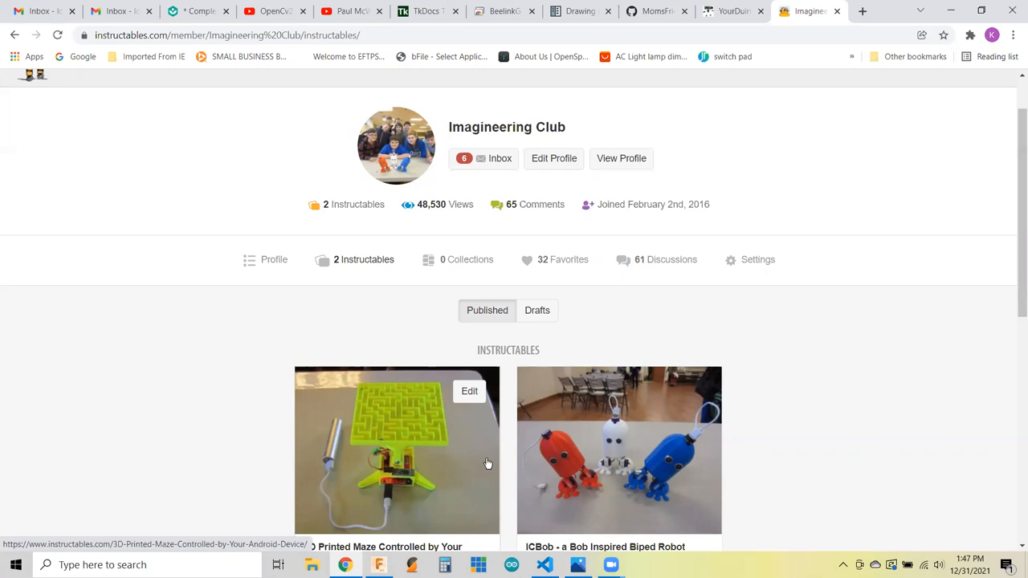
pyautogui.moveTo(429, 457)
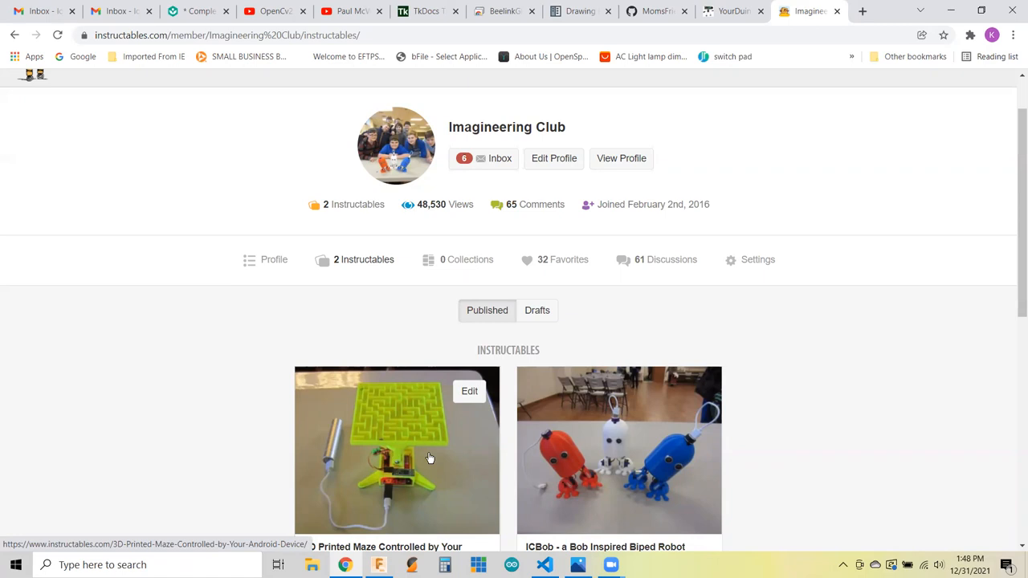
pyautogui.moveTo(873, 148)
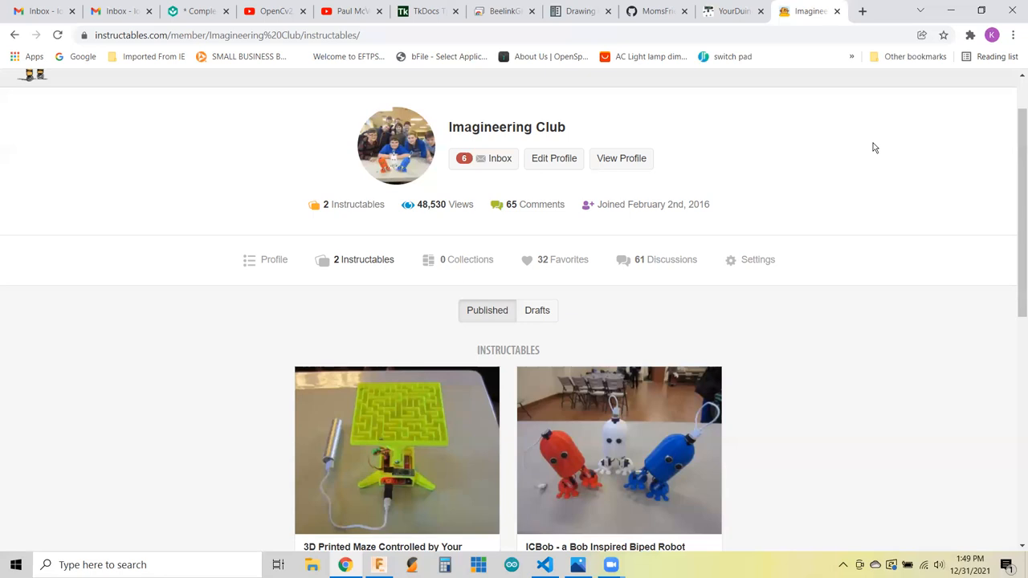
pyautogui.click(656, 12)
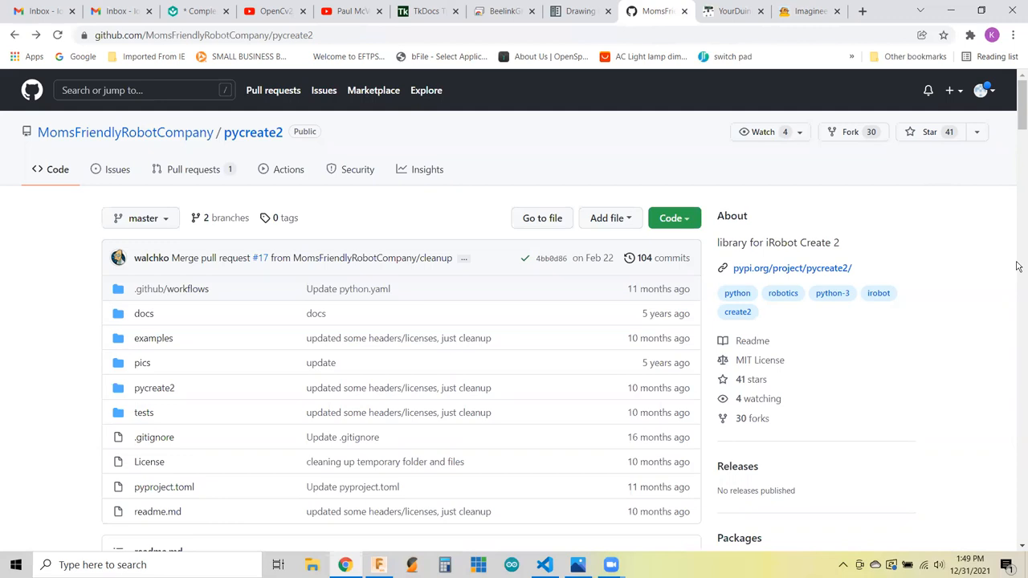
pyautogui.moveTo(220, 164)
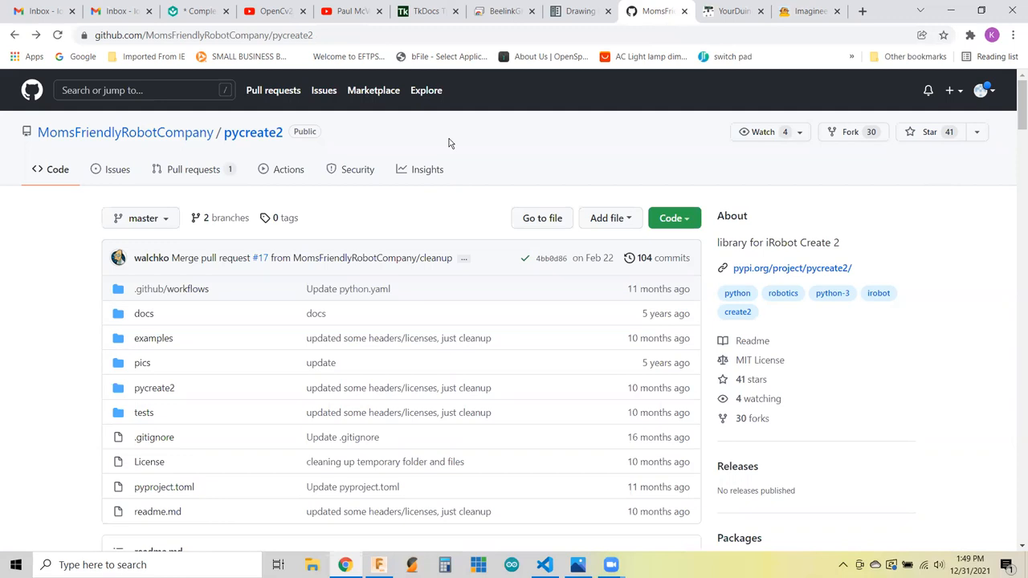
pyautogui.scroll(-3)
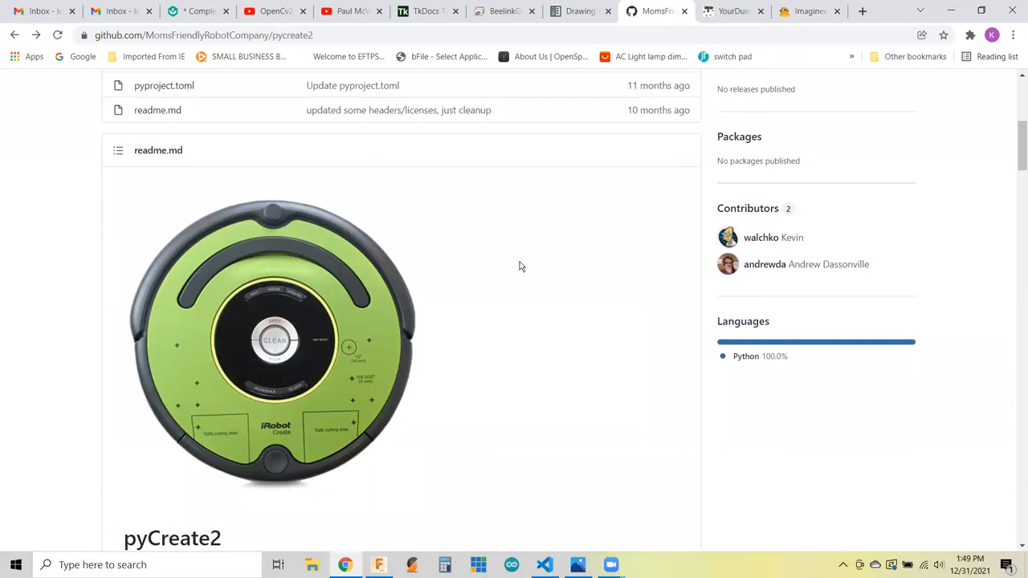
pyautogui.moveTo(317, 354)
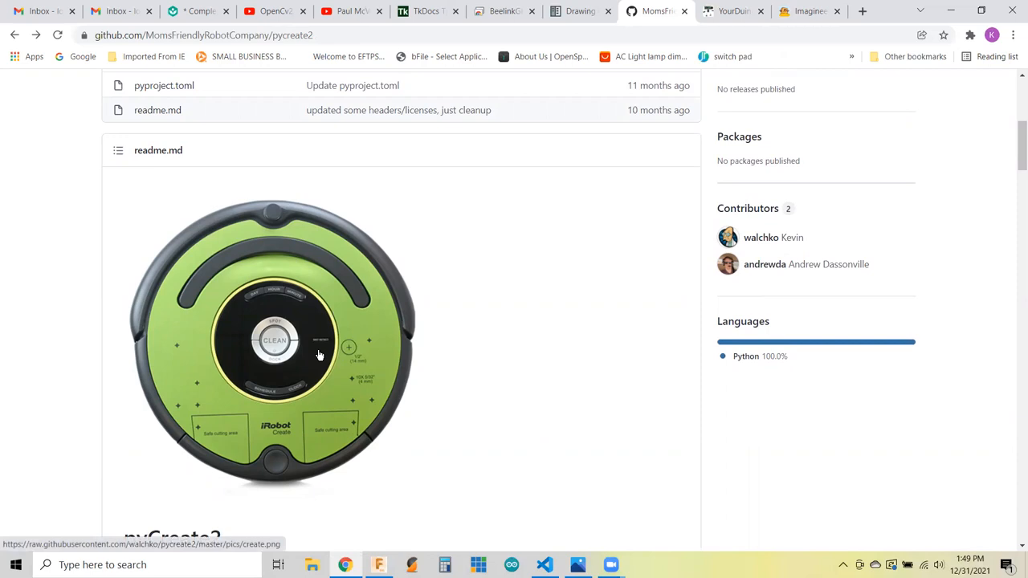
pyautogui.scroll(-3)
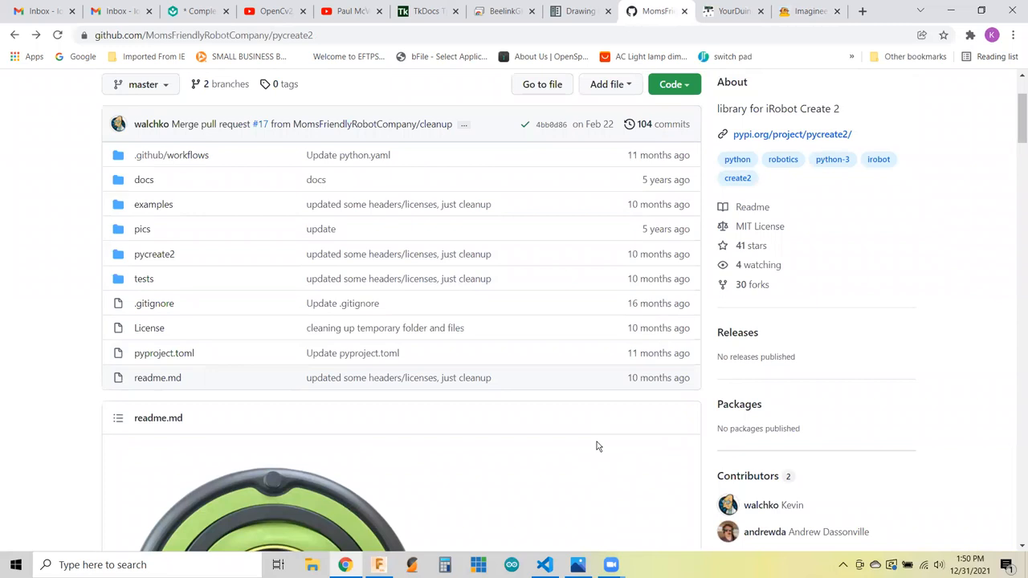
pyautogui.scroll(-3)
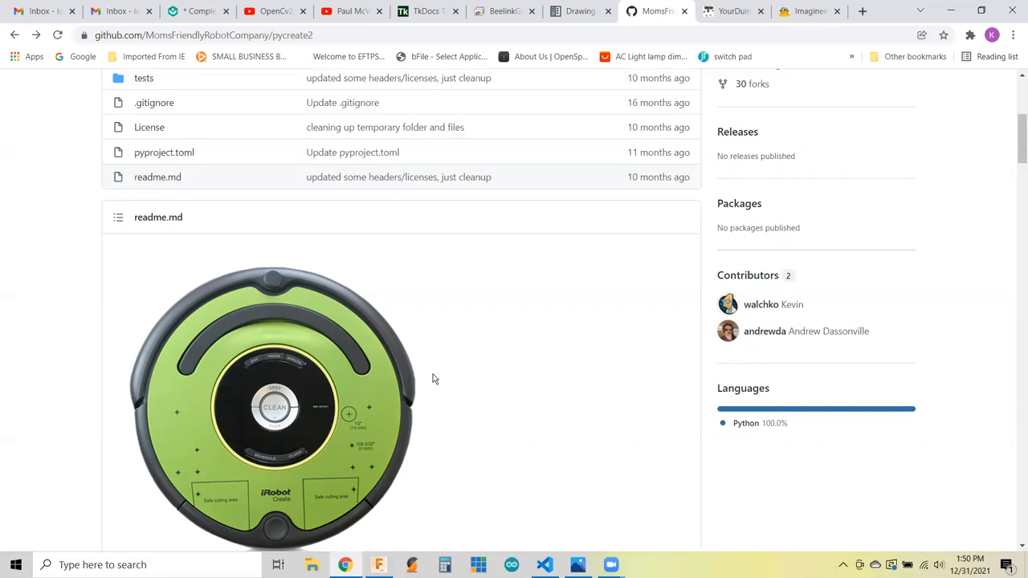
pyautogui.moveTo(438, 353)
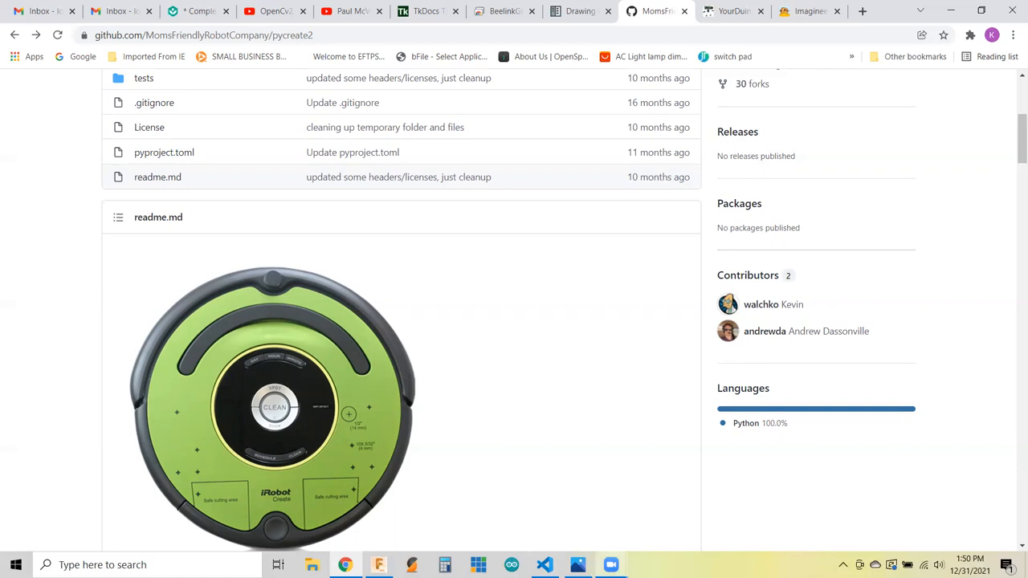
# View the assembled robot photo, zooming on the printed mount and wiring, then back out to the sensor.
pyautogui.click(578, 565)
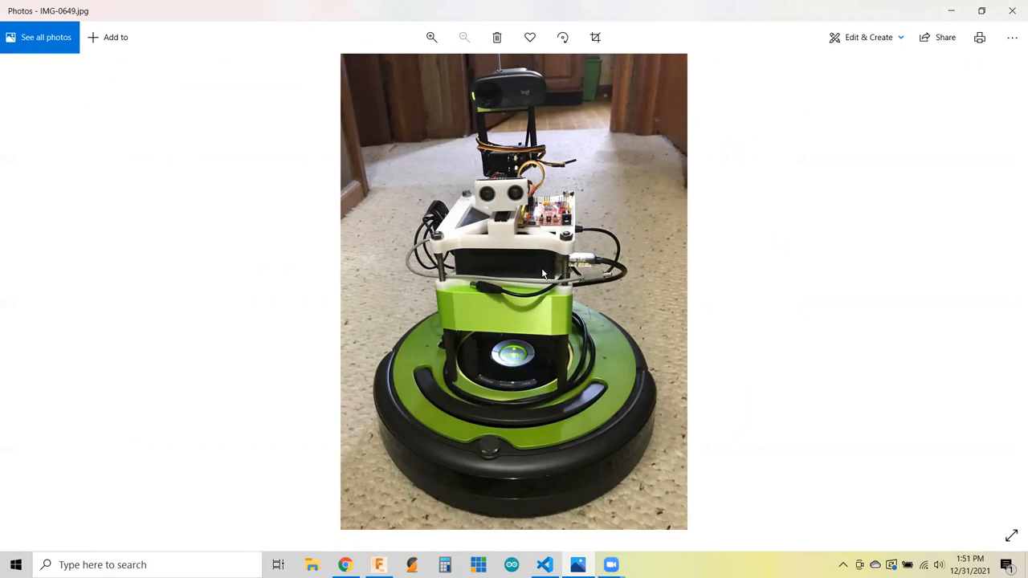
pyautogui.click(430, 37)
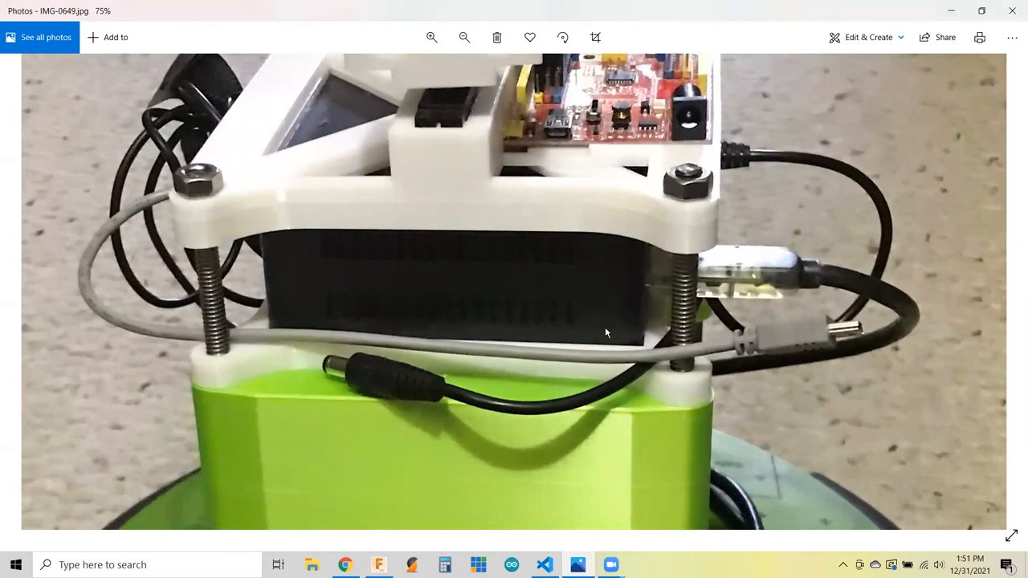
pyautogui.click(462, 37)
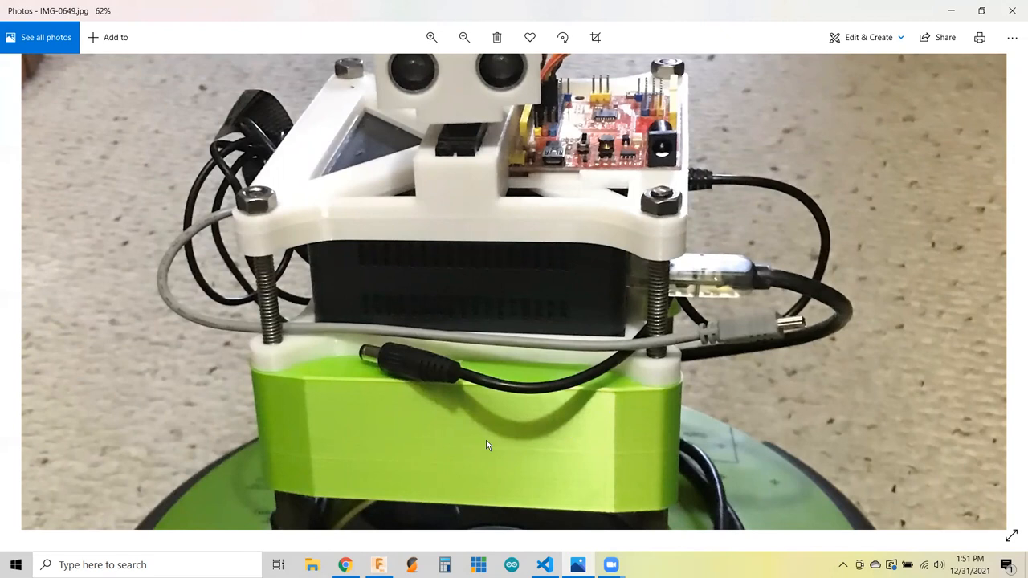
pyautogui.moveTo(490, 440)
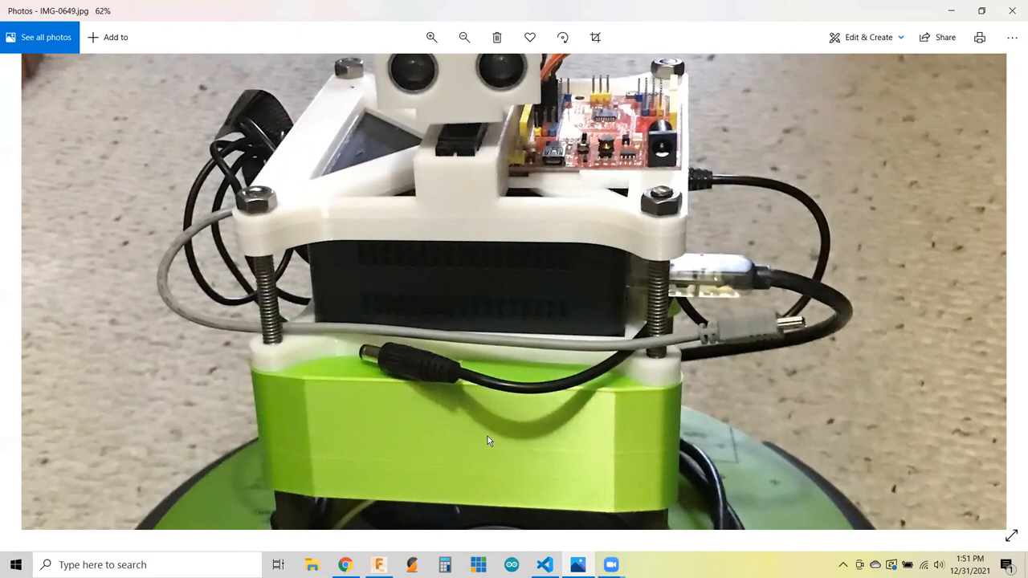
pyautogui.moveTo(469, 459)
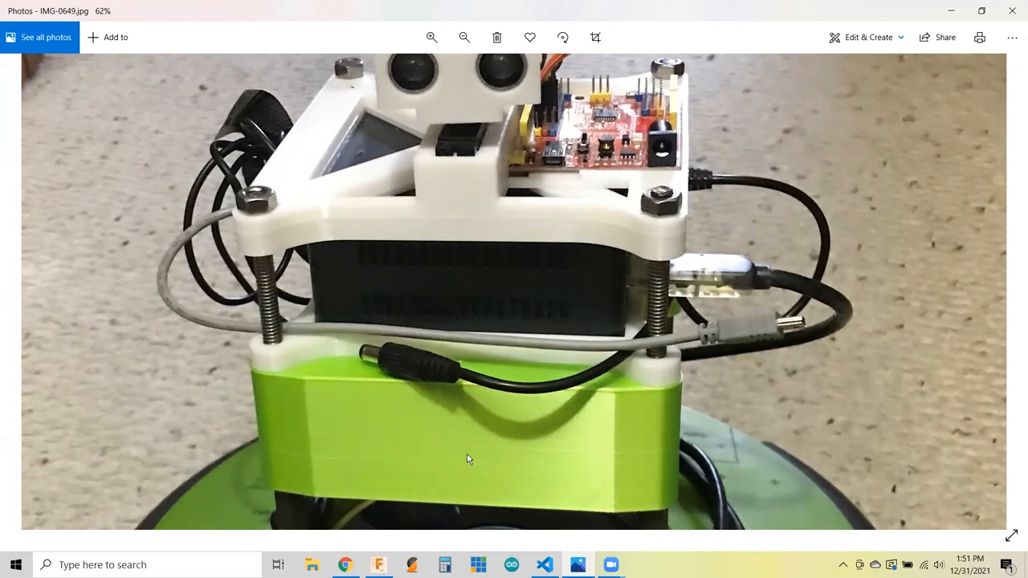
pyautogui.moveTo(543, 445)
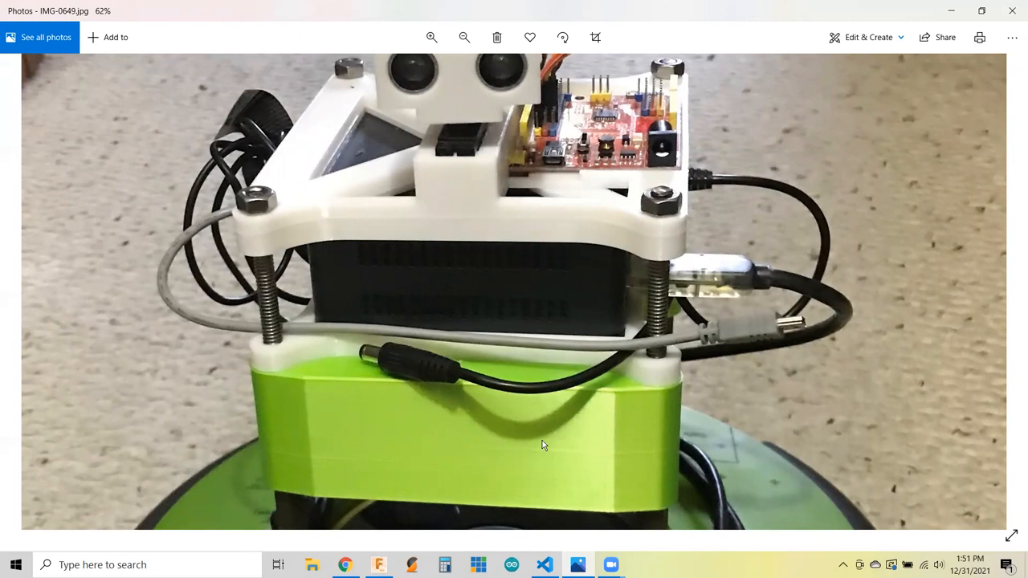
pyautogui.moveTo(699, 188)
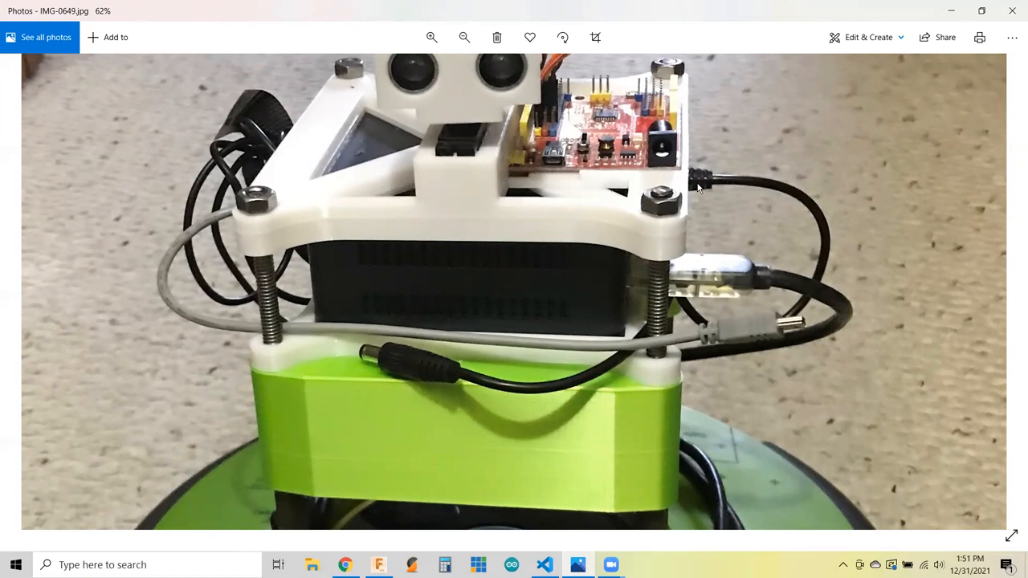
pyautogui.moveTo(768, 144)
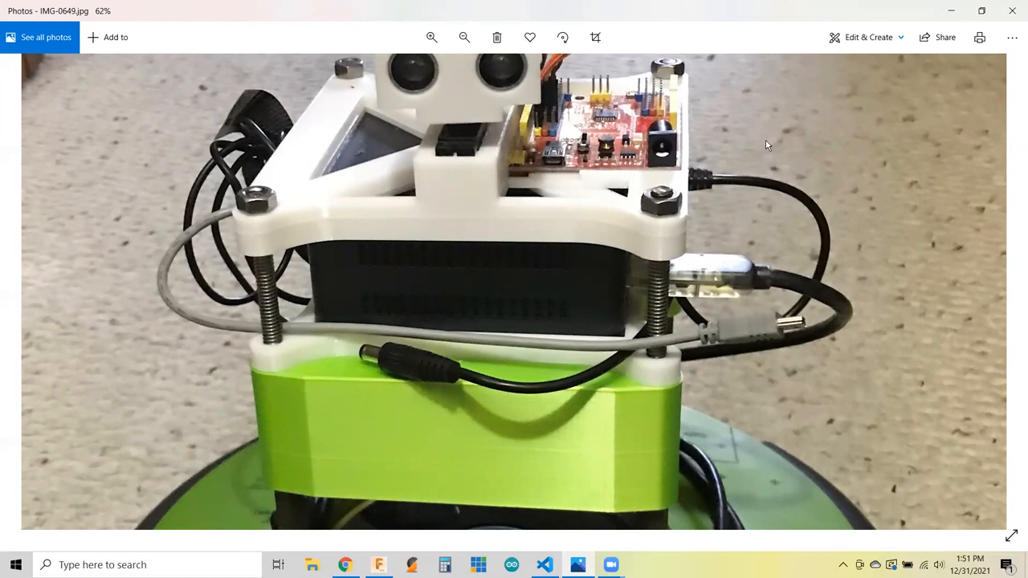
pyautogui.click(462, 37)
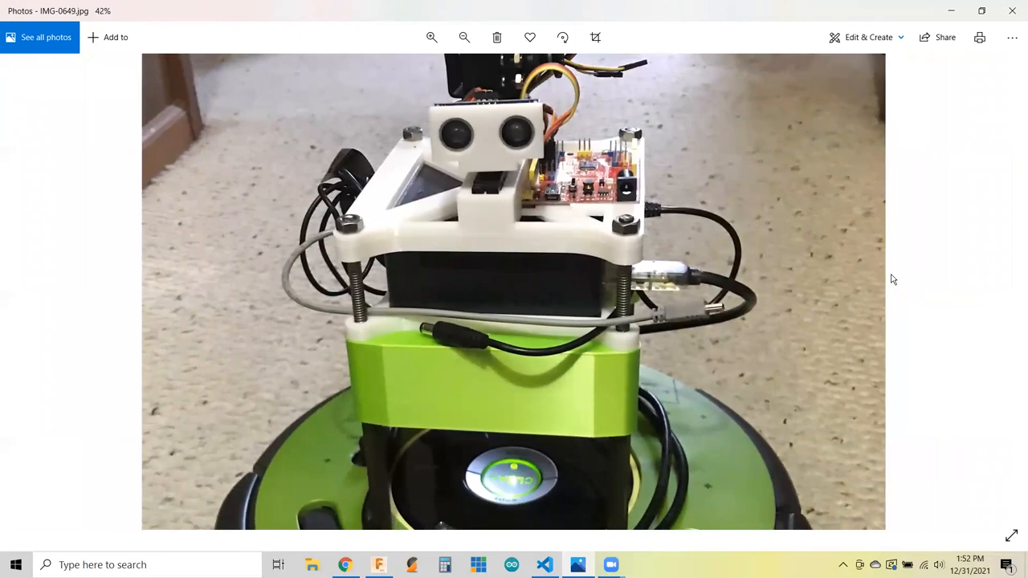
pyautogui.click(463, 37)
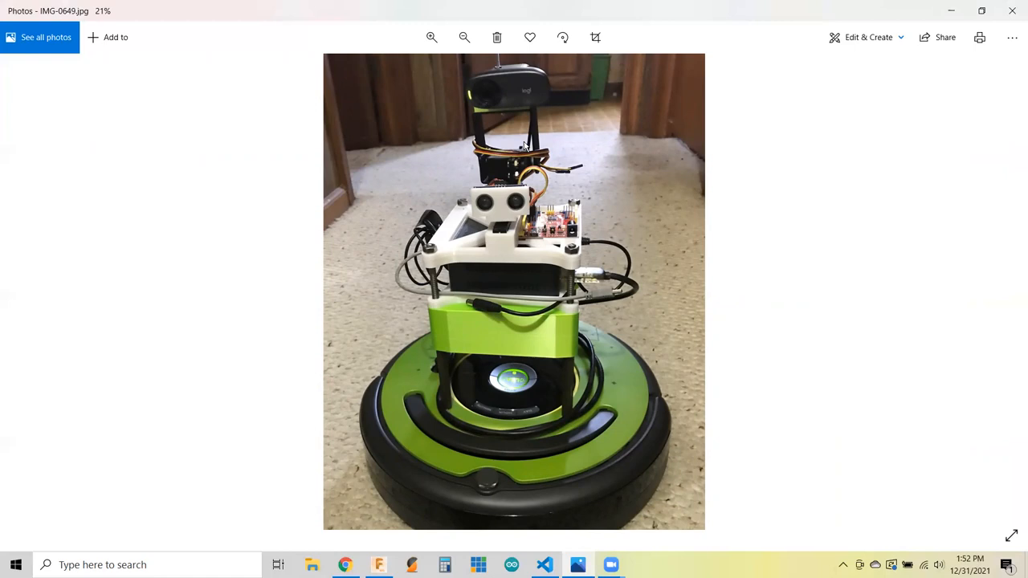
pyautogui.moveTo(501, 212)
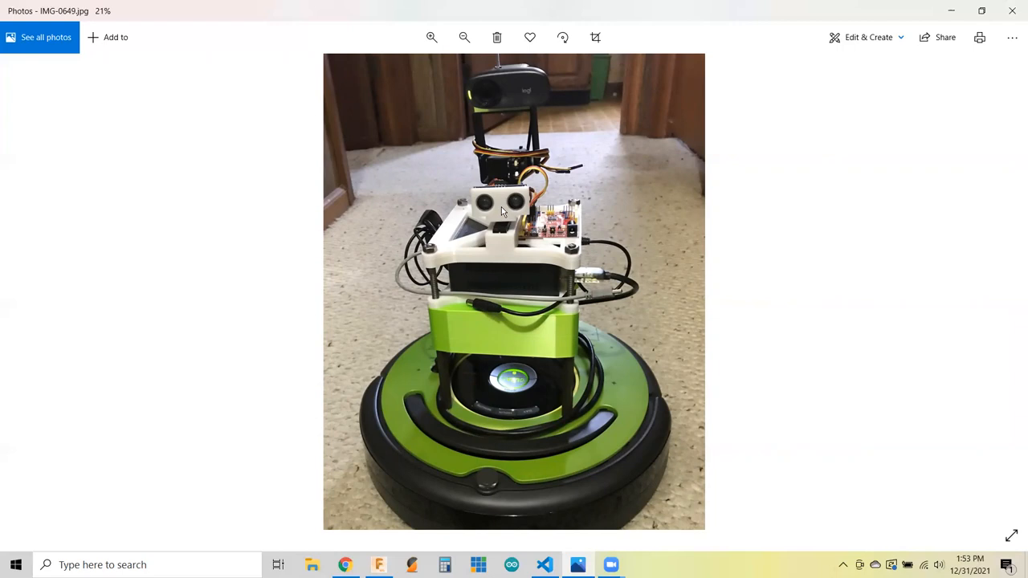
pyautogui.moveTo(445, 246)
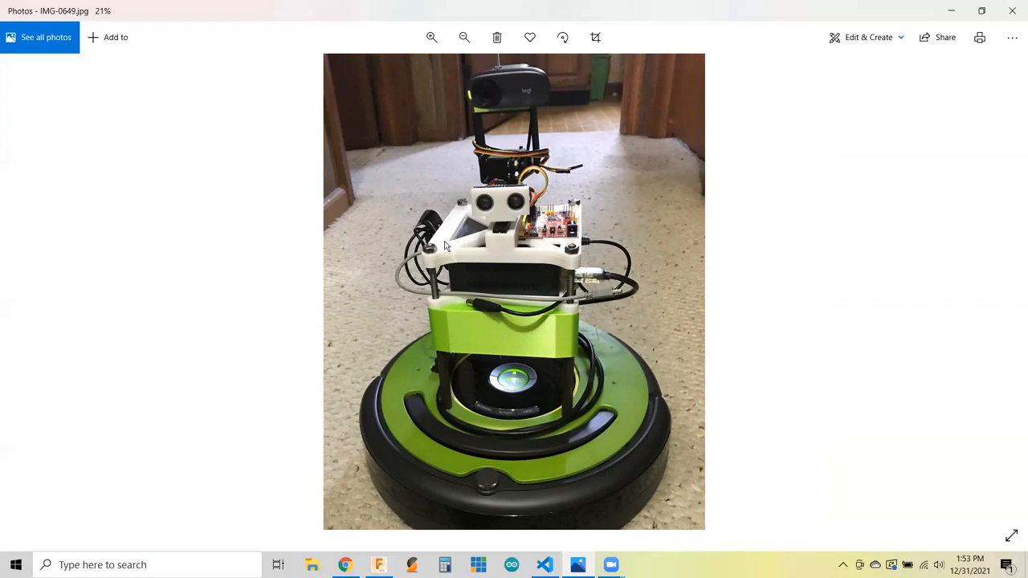
pyautogui.moveTo(686, 273)
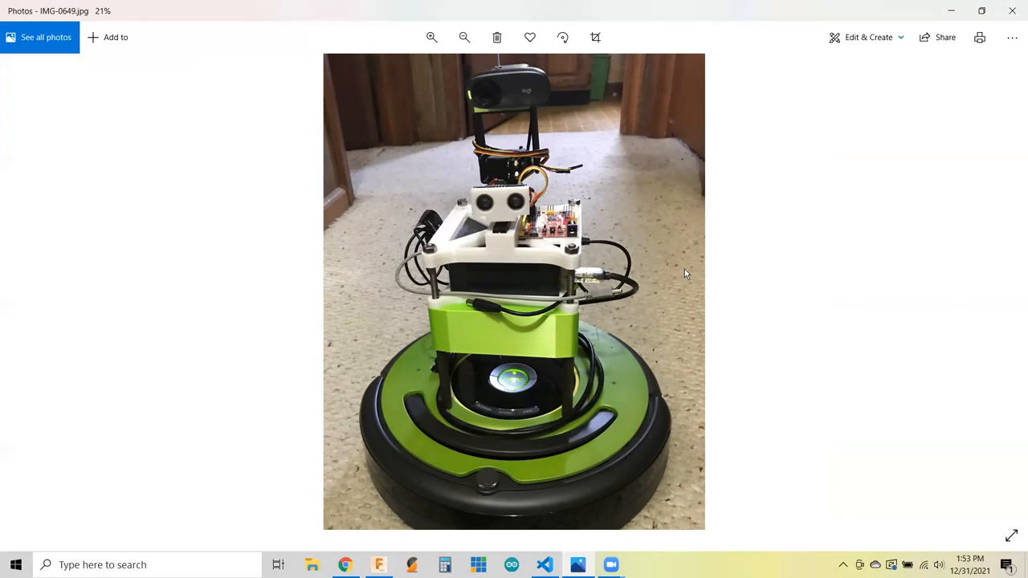
pyautogui.moveTo(552, 228)
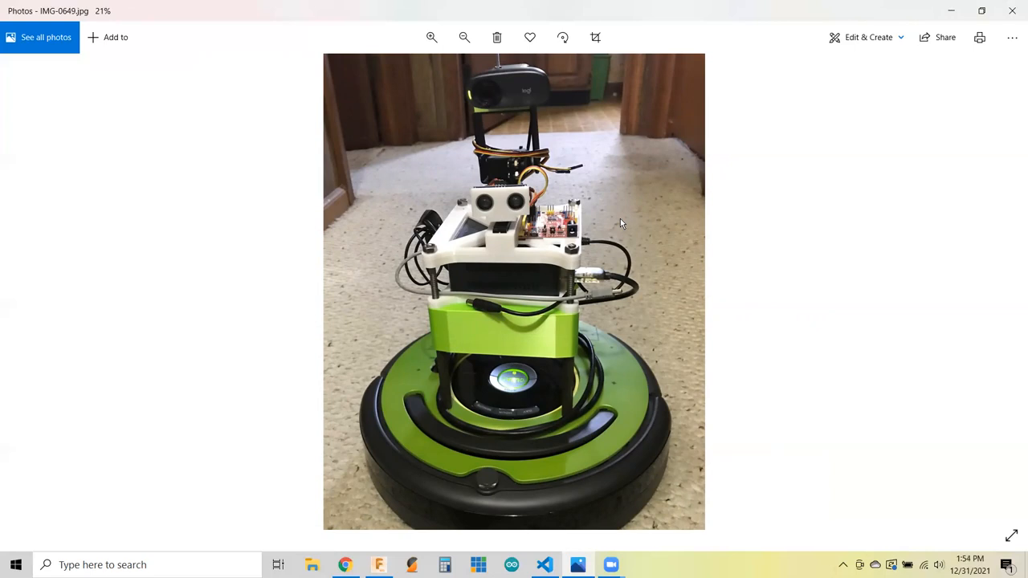
pyautogui.moveTo(132, 289)
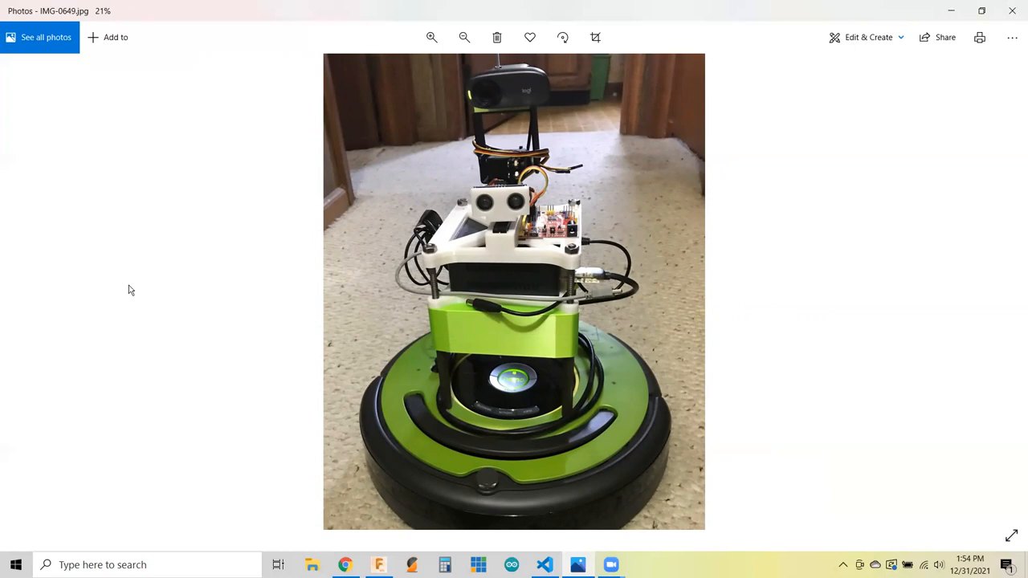
# Move to the side-view photo IMG-0648, enlarge the red RoboRED board, then fit the whole photo.
pyautogui.click(19, 285)
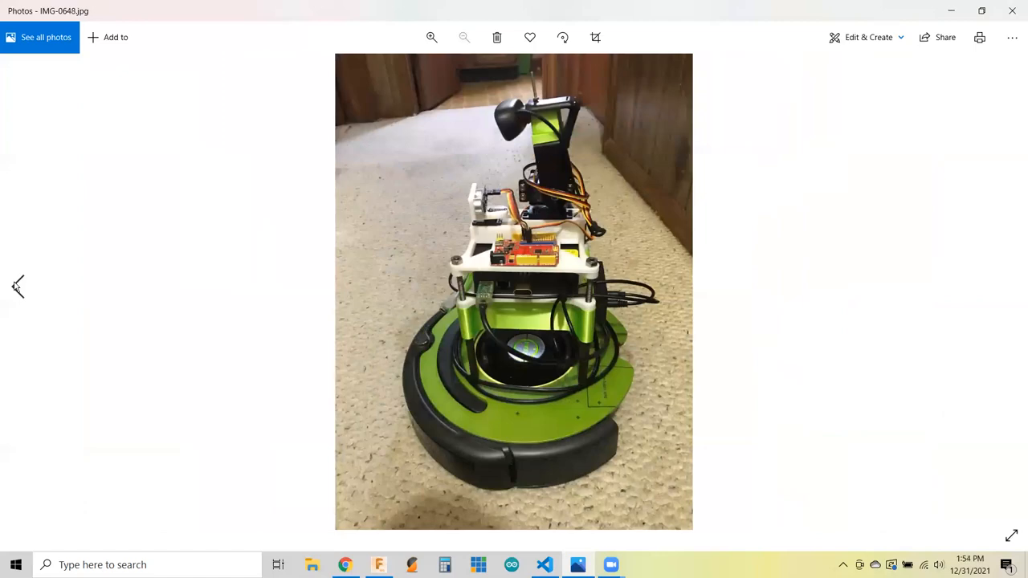
pyautogui.click(431, 37)
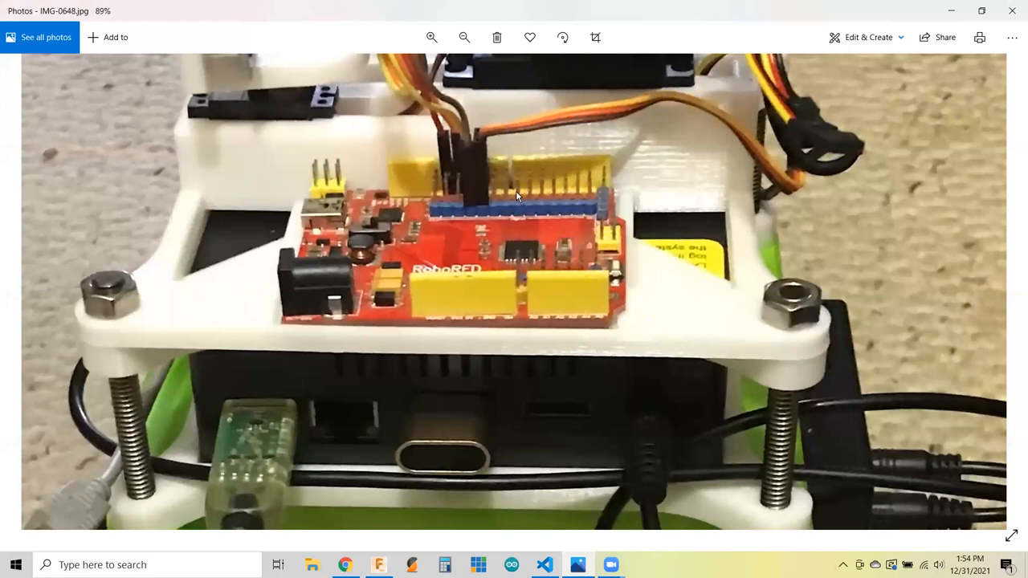
pyautogui.moveTo(472, 212)
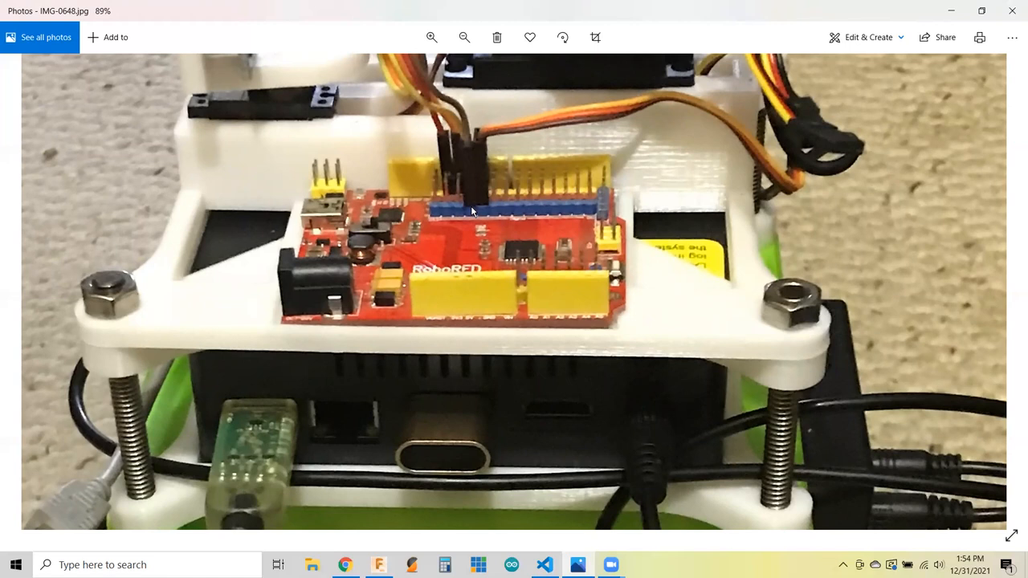
pyautogui.moveTo(617, 210)
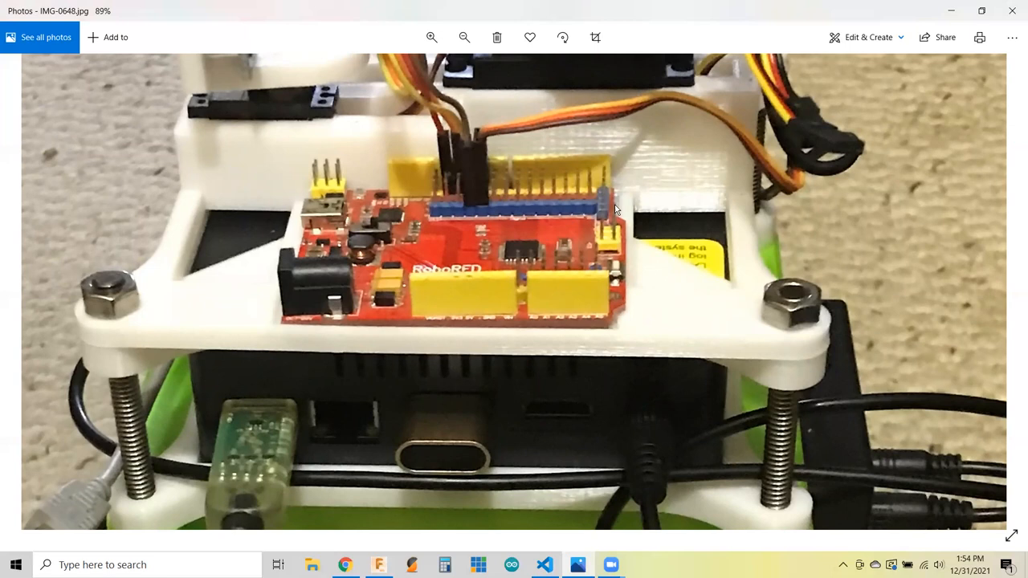
pyautogui.click(432, 37)
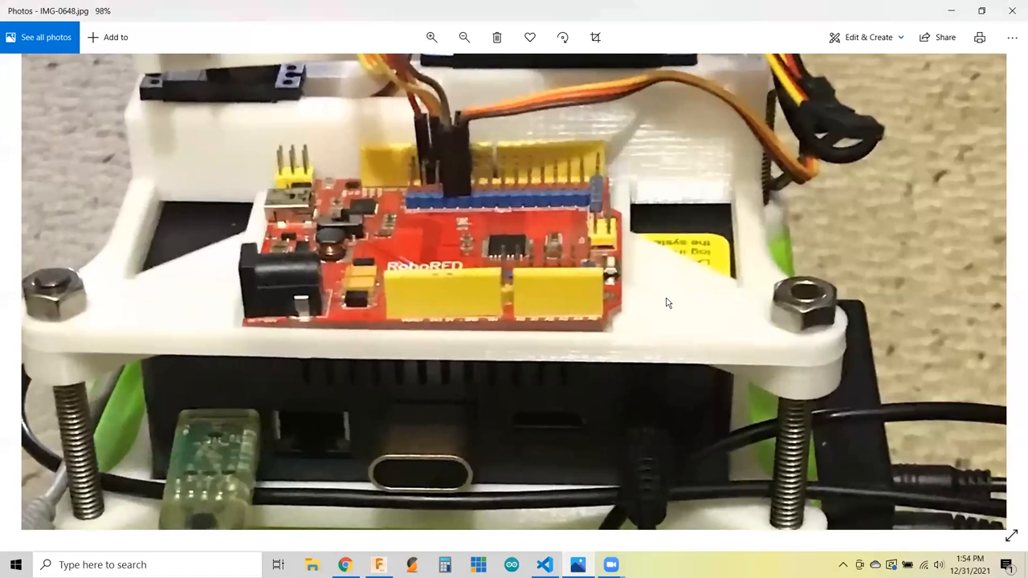
pyautogui.click(462, 37)
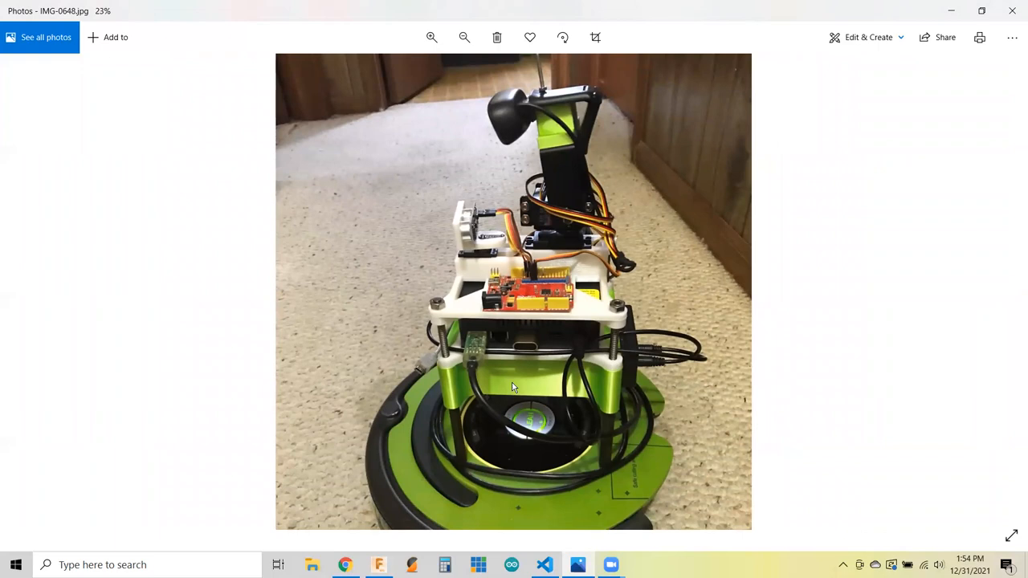
# Move to the front-view photo IMG-0647 and zoom on the battery pack's USB, 12V and 9V ports, then back out.
pyautogui.click(431, 37)
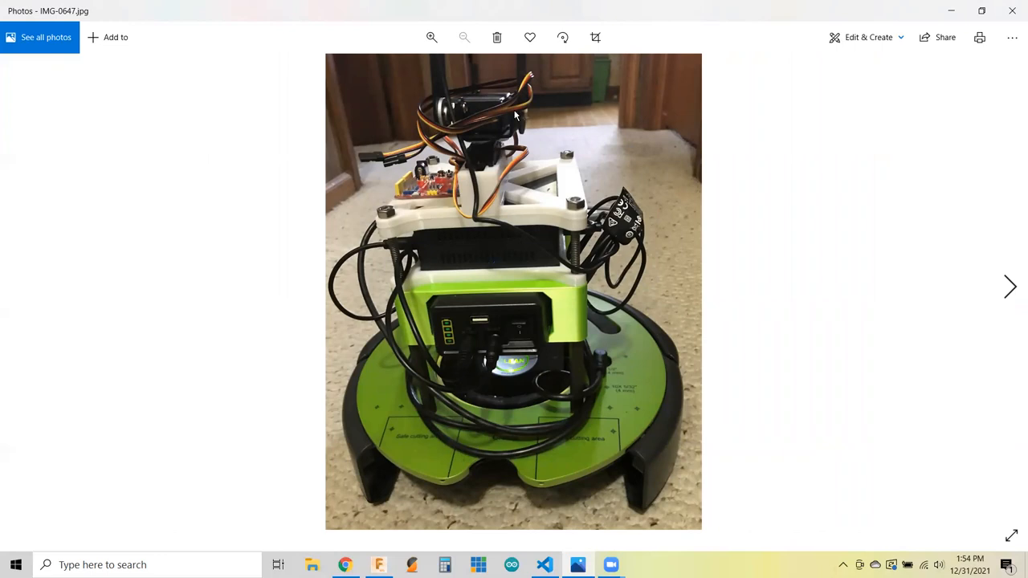
pyautogui.moveTo(540, 497)
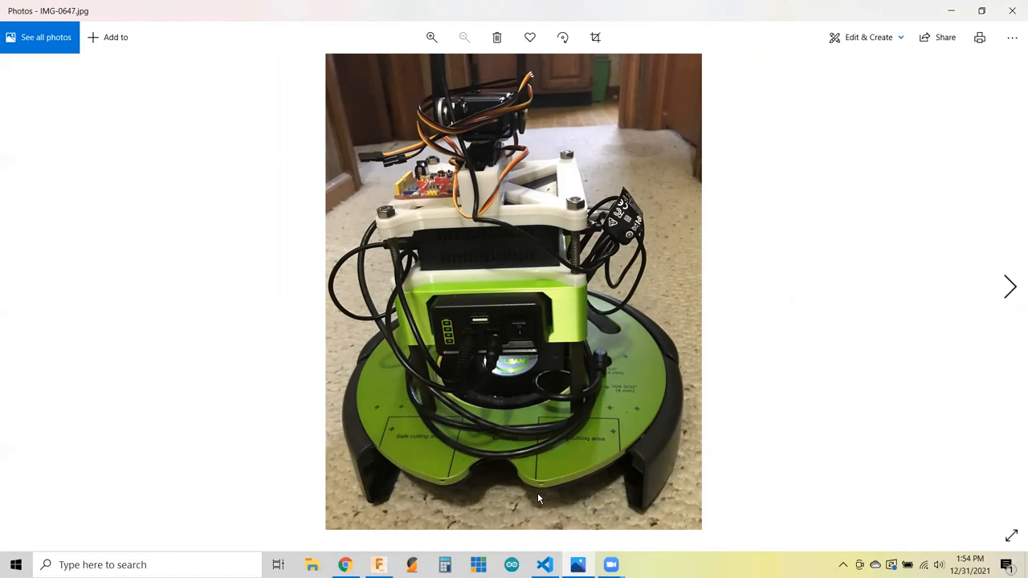
pyautogui.moveTo(456, 514)
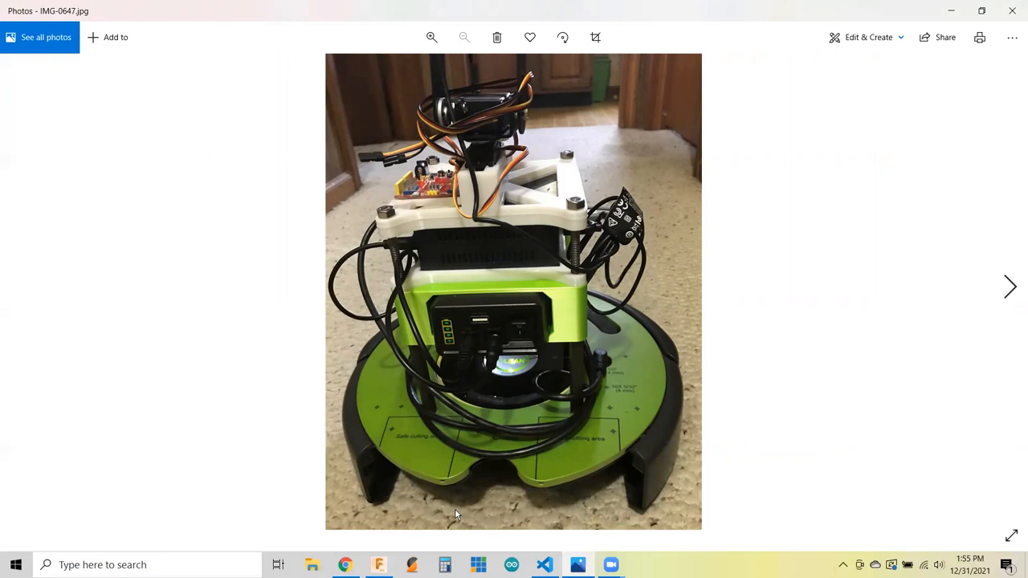
pyautogui.moveTo(375, 474)
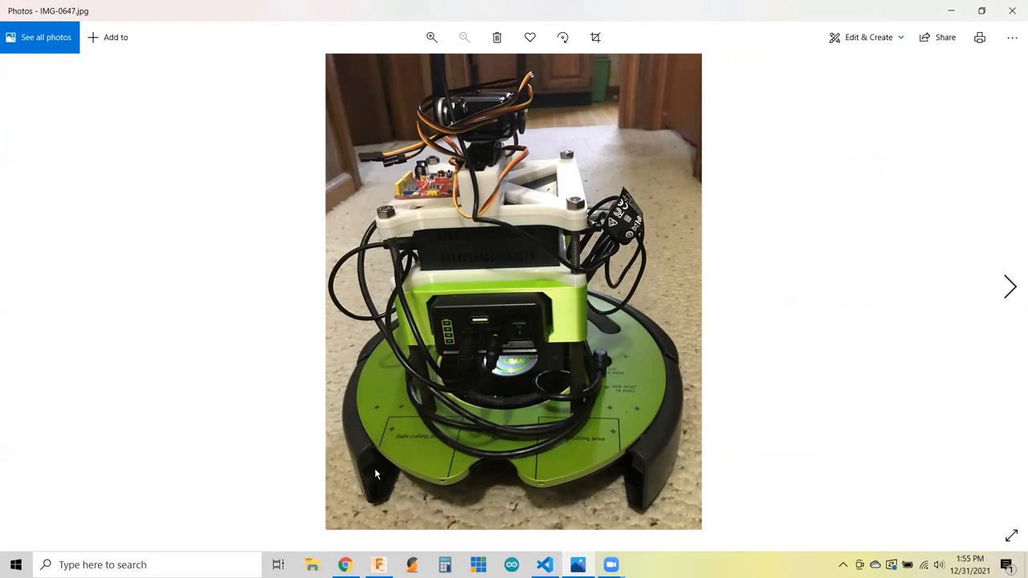
pyautogui.click(430, 37)
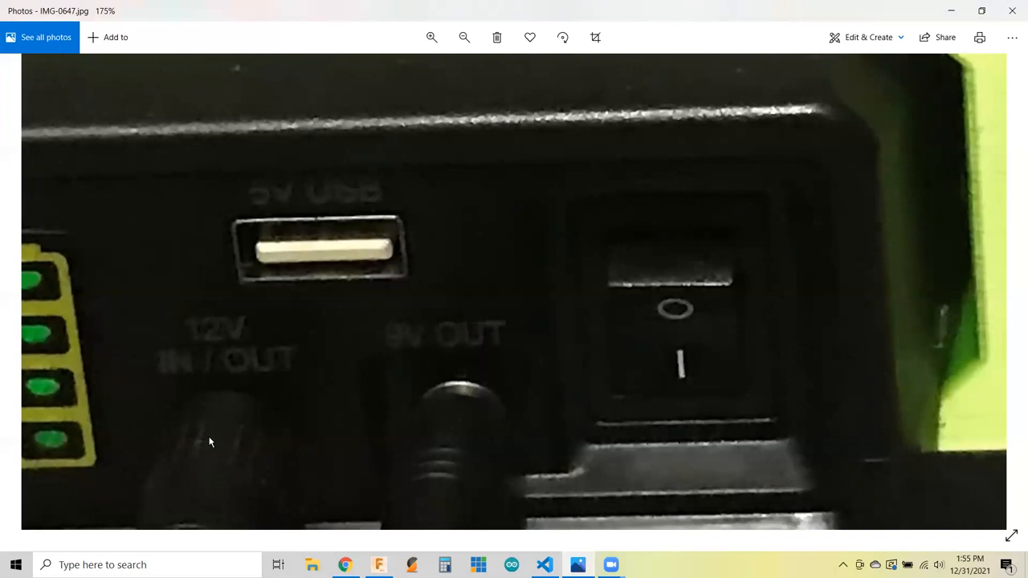
pyautogui.moveTo(366, 218)
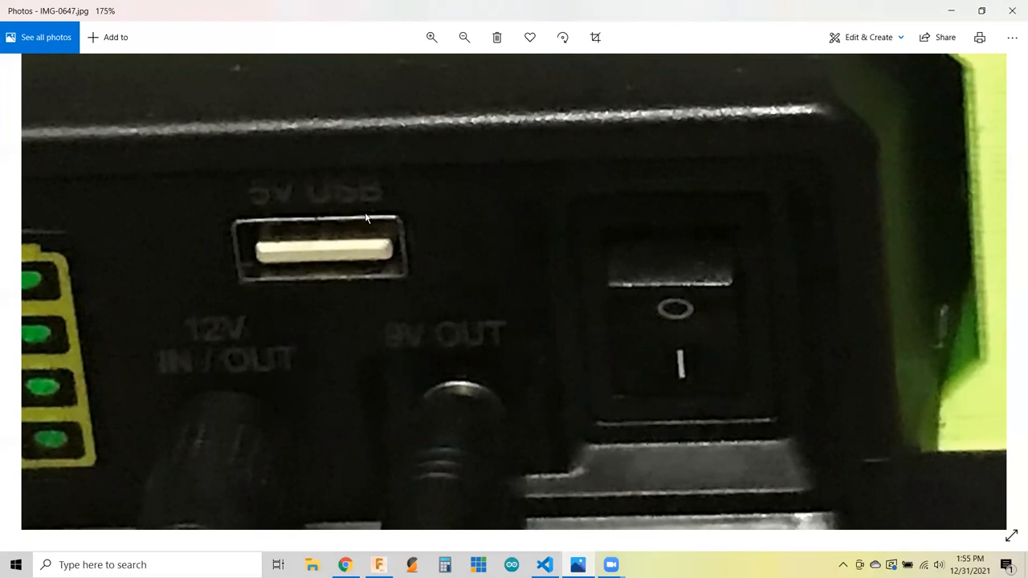
pyautogui.click(462, 37)
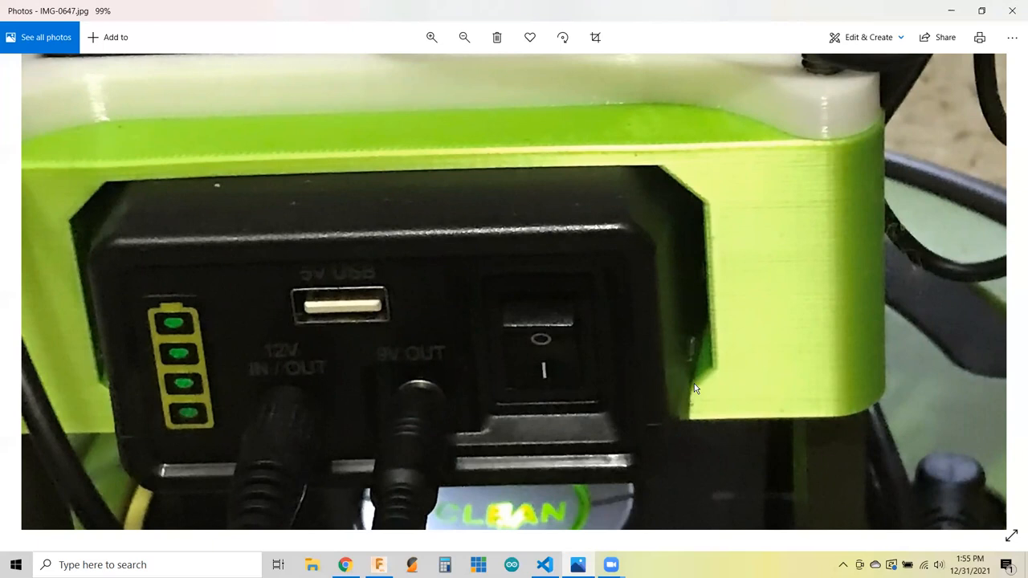
pyautogui.click(462, 37)
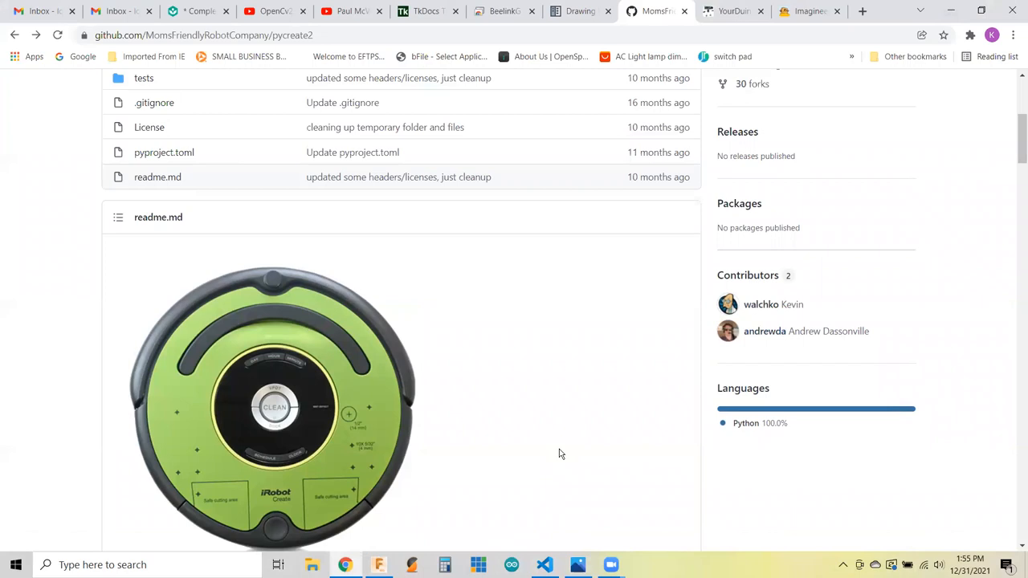
# Bring up the pycreate2 readme picture of the green iRobot Create.
pyautogui.click(376, 565)
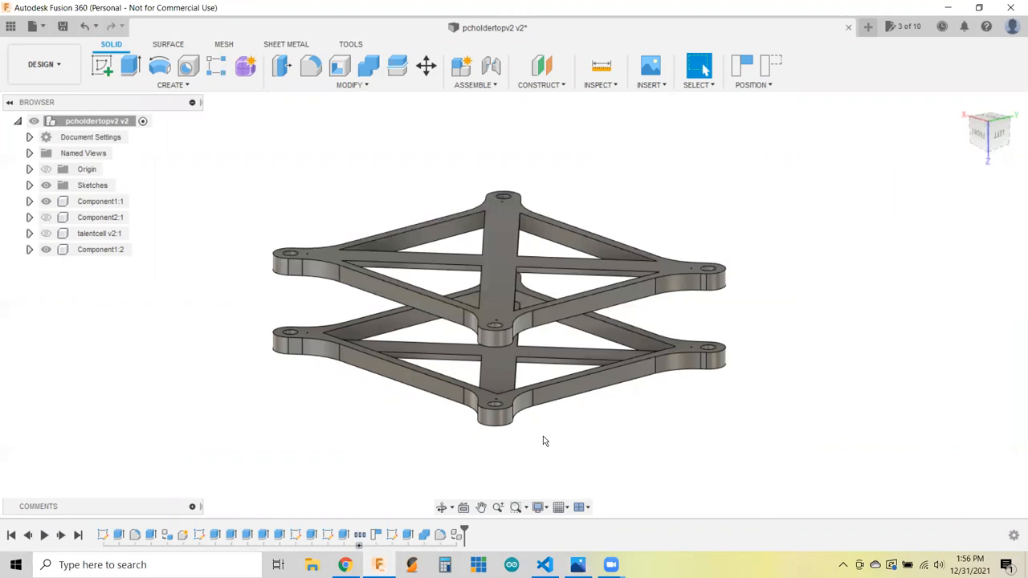
pyautogui.moveTo(417, 259)
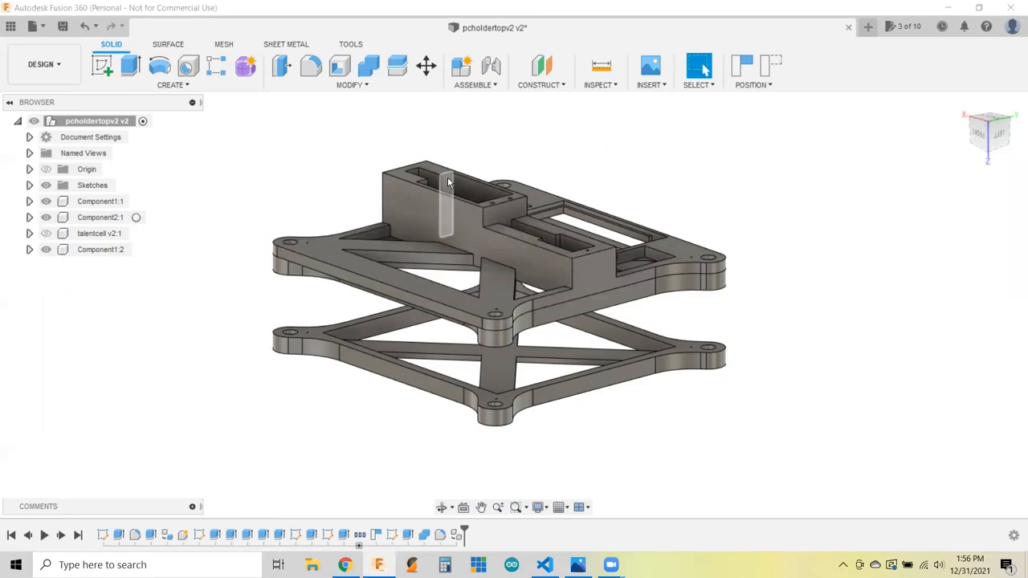
pyautogui.moveTo(568, 244)
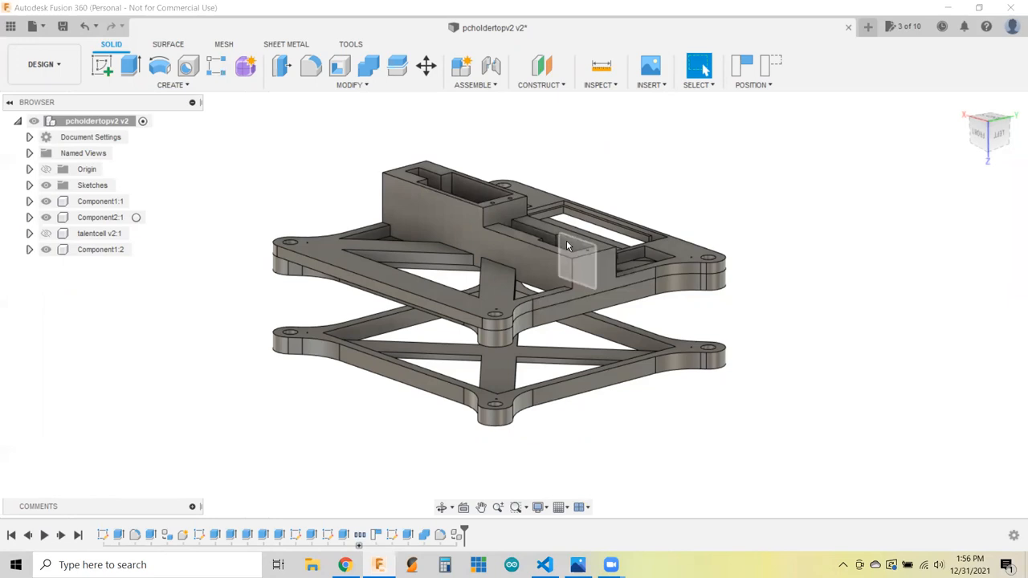
pyautogui.moveTo(819, 356)
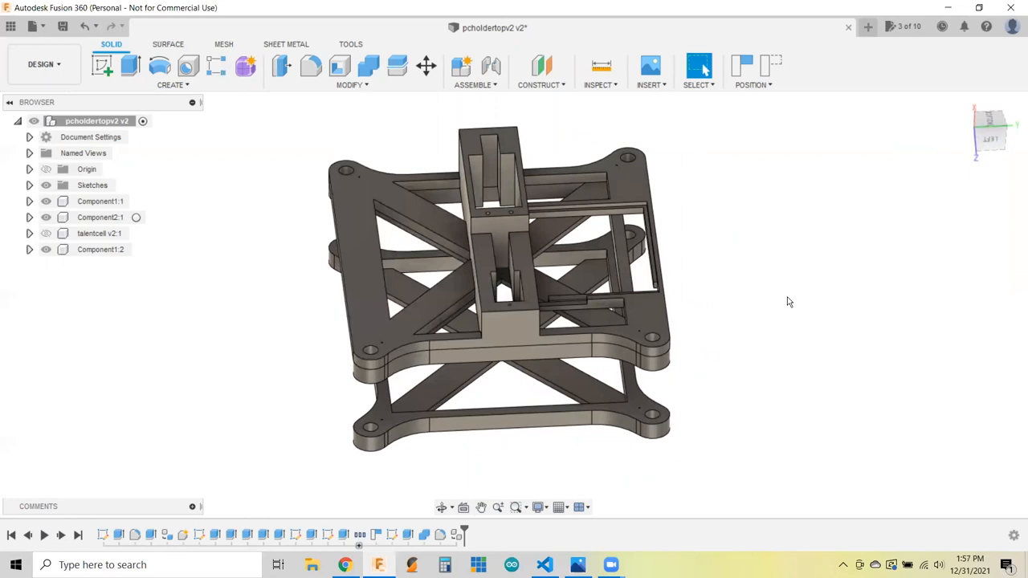
# Orbit the two-tier holder mount to inspect it from above, the side and below.
pyautogui.moveTo(787, 302); pyautogui.dragTo(883, 414)
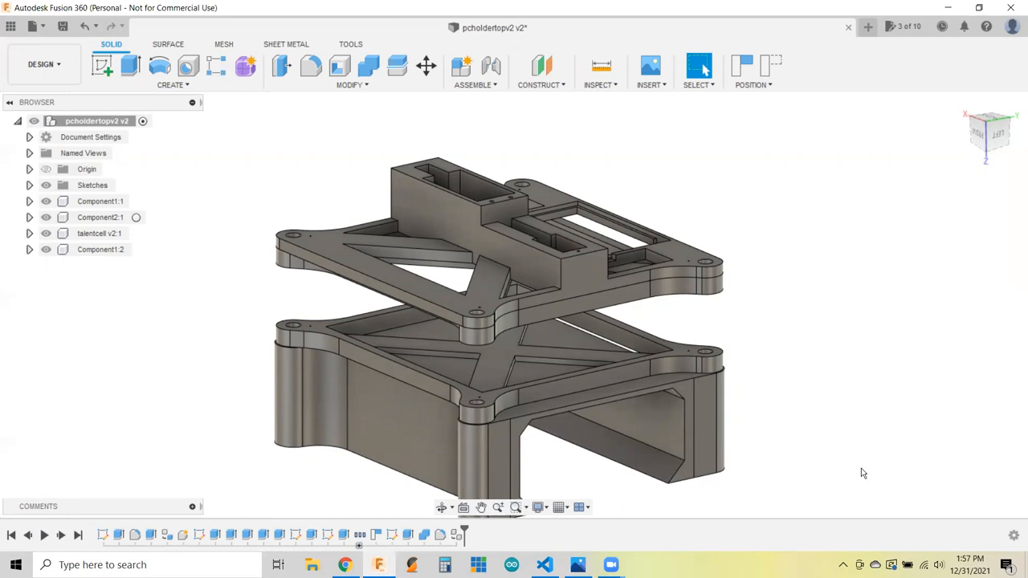
pyautogui.moveTo(863, 472); pyautogui.dragTo(841, 443)
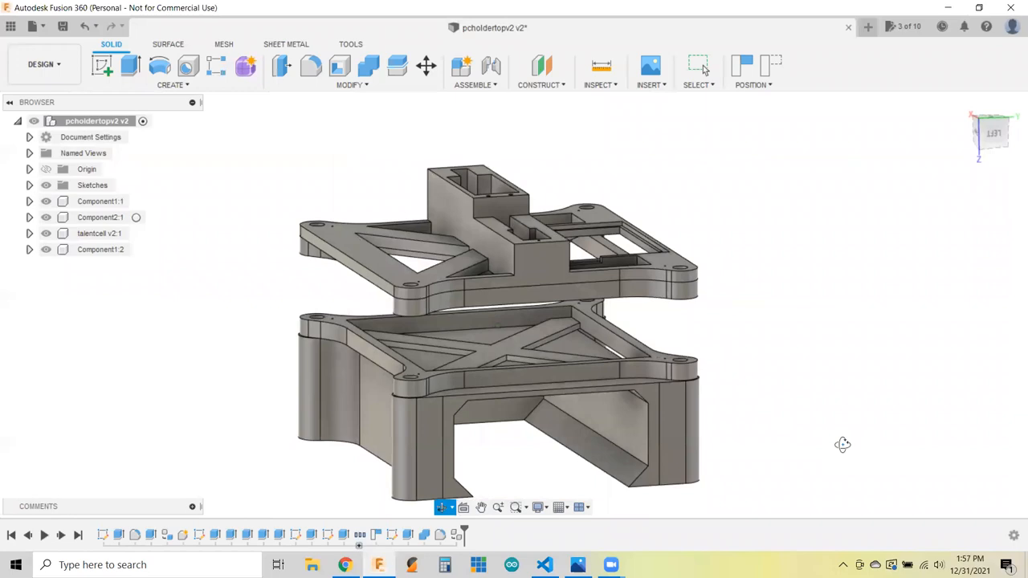
pyautogui.moveTo(841, 443); pyautogui.dragTo(876, 446)
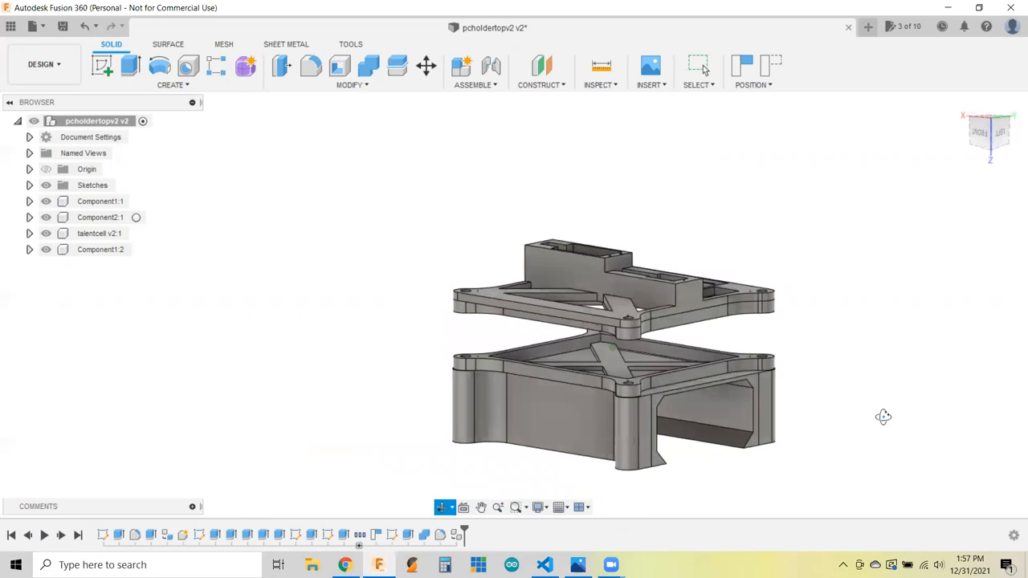
pyautogui.moveTo(883, 418); pyautogui.dragTo(822, 472)
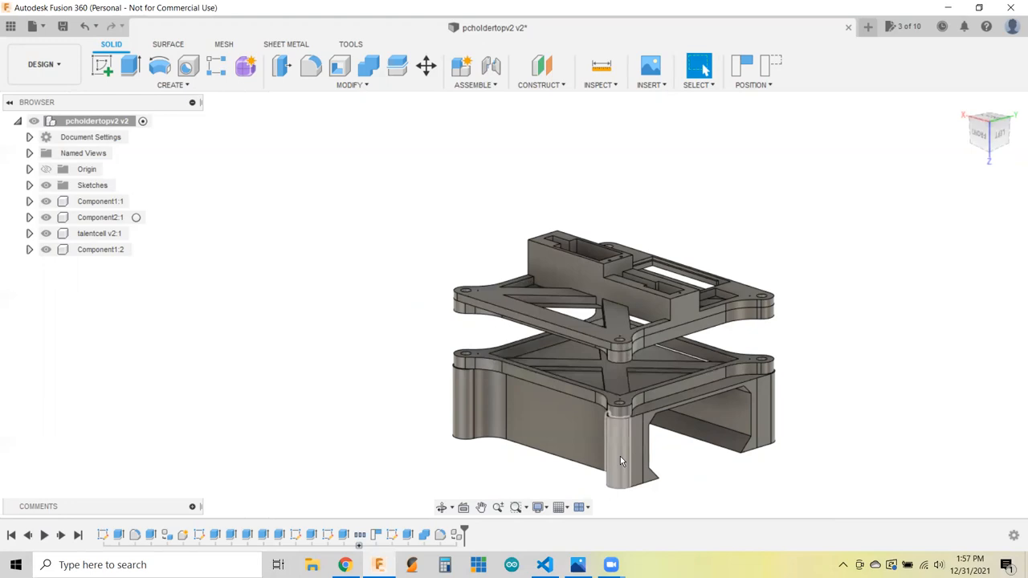
pyautogui.moveTo(961, 433)
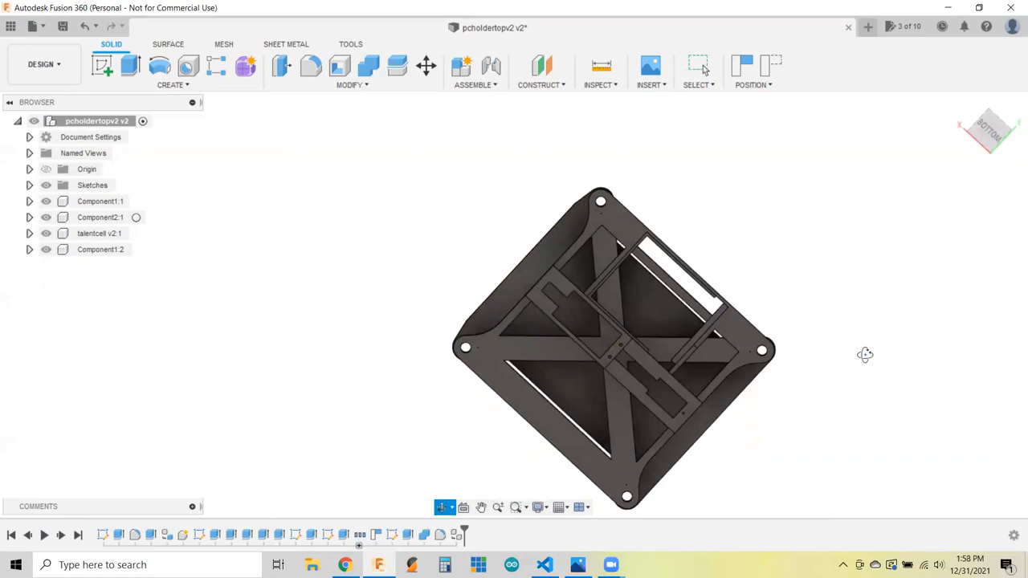
pyautogui.moveTo(864, 355); pyautogui.dragTo(771, 288)
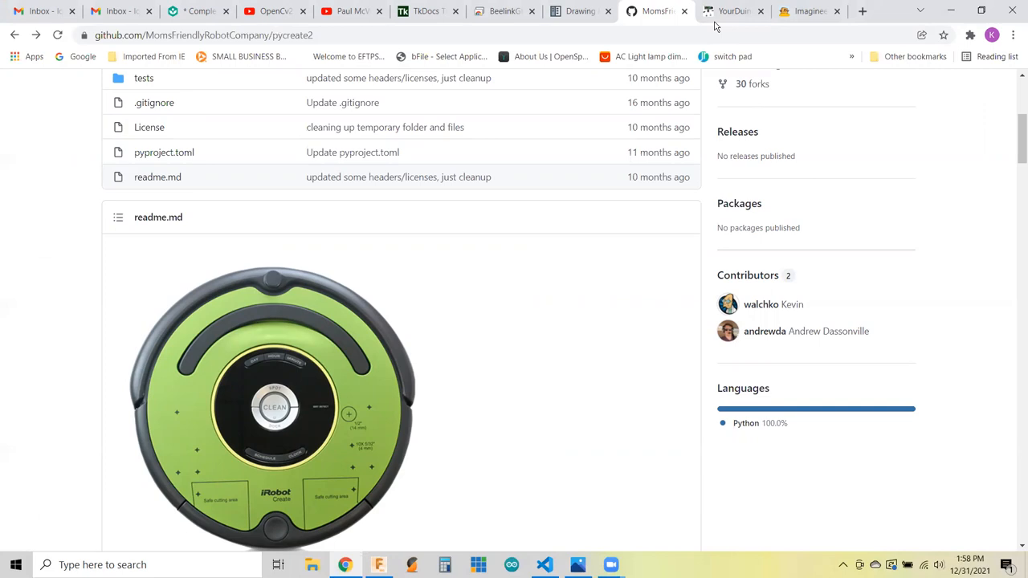
pyautogui.click(730, 11)
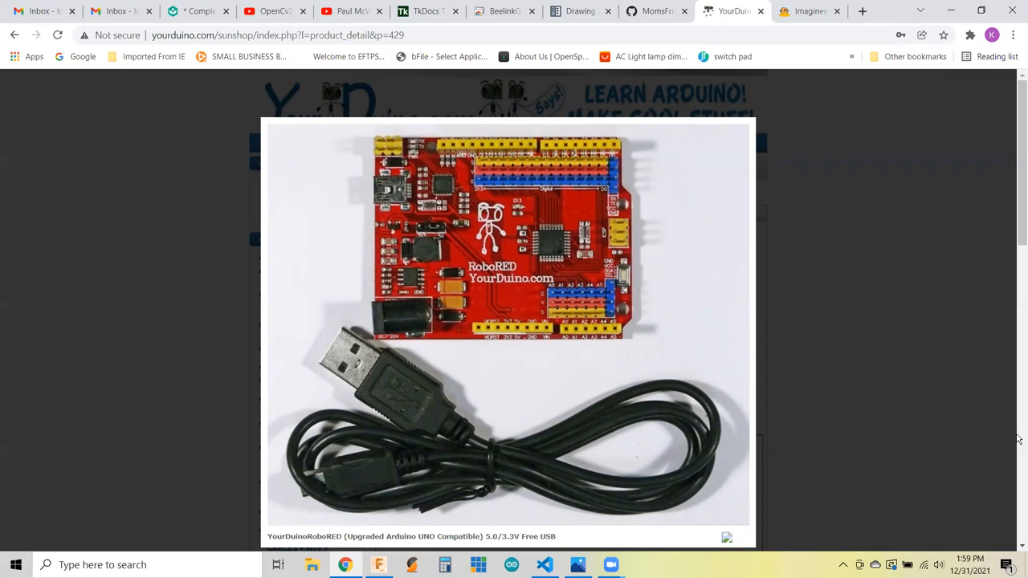
pyautogui.moveTo(634, 202)
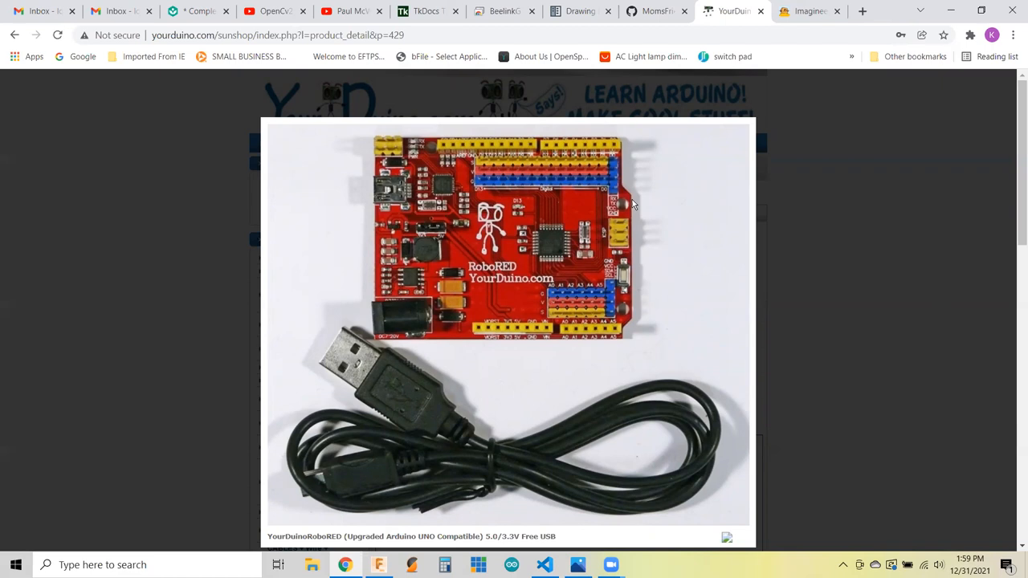
pyautogui.moveTo(782, 217)
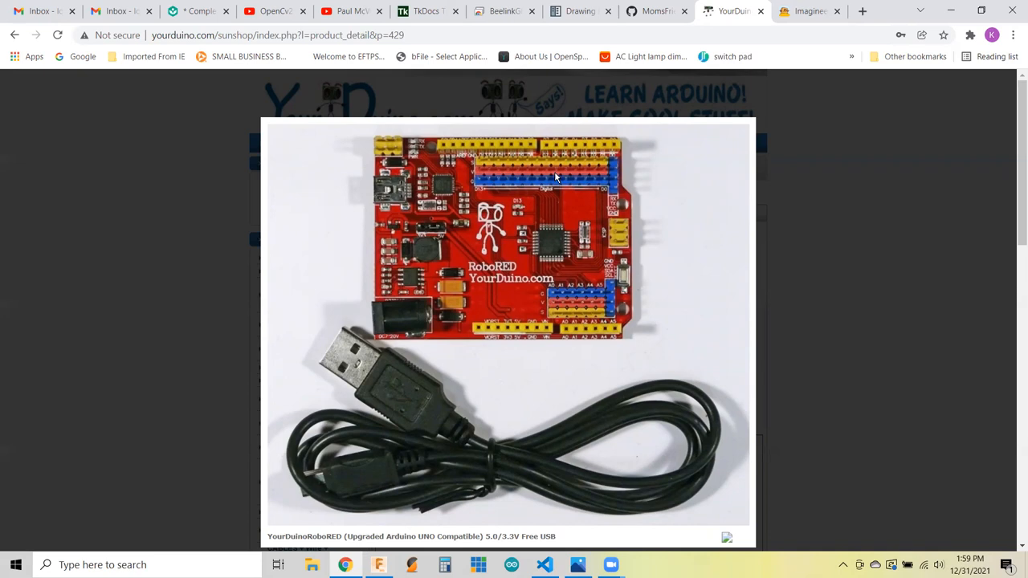
pyautogui.moveTo(726, 203)
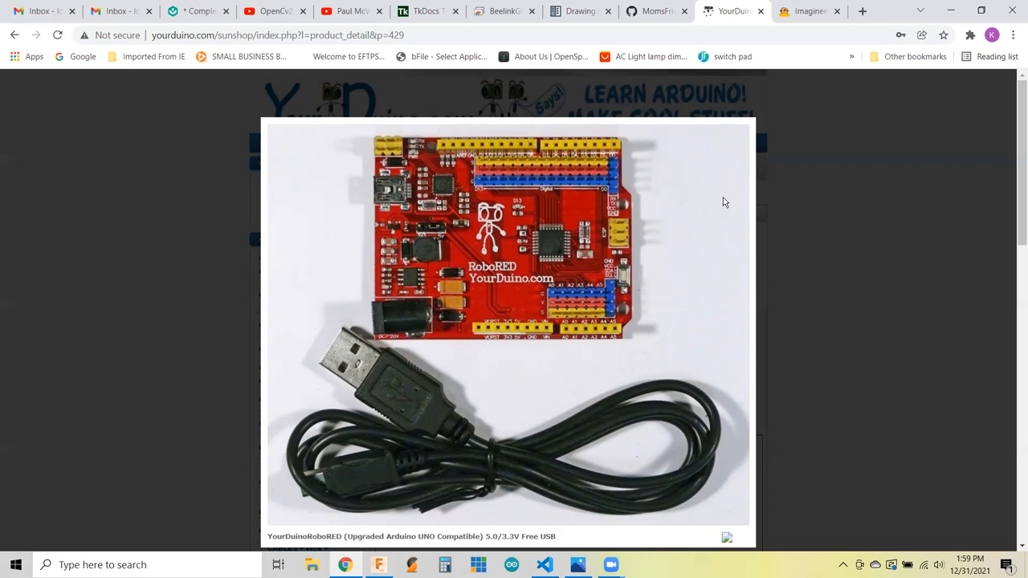
pyautogui.moveTo(490, 308)
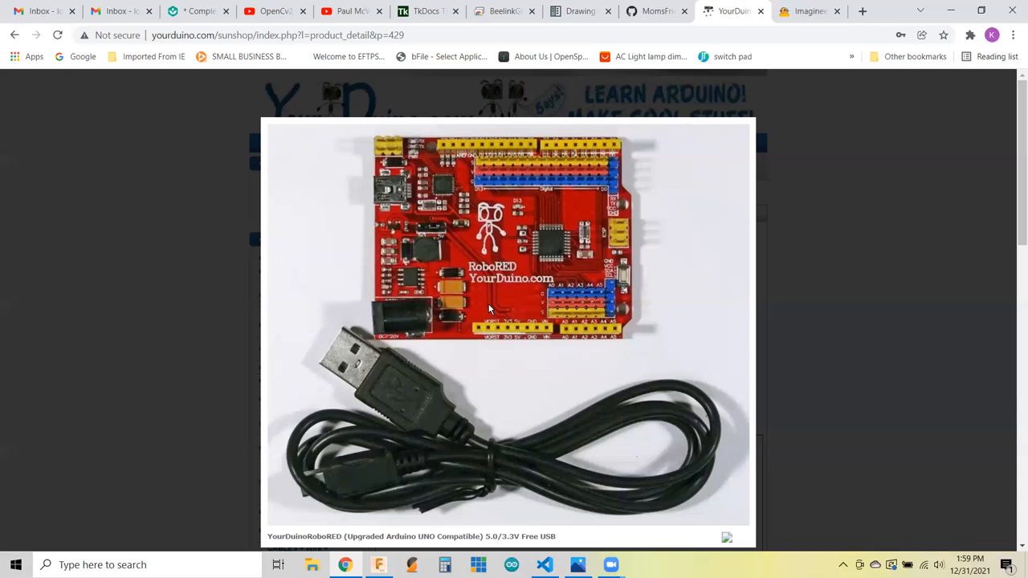
pyautogui.moveTo(388, 201)
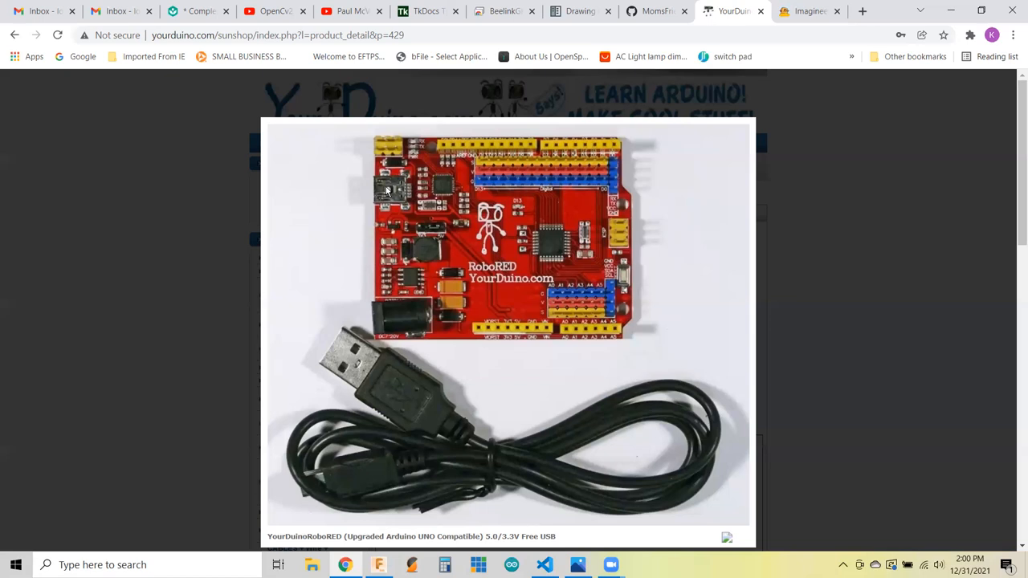
pyautogui.scroll(-3)
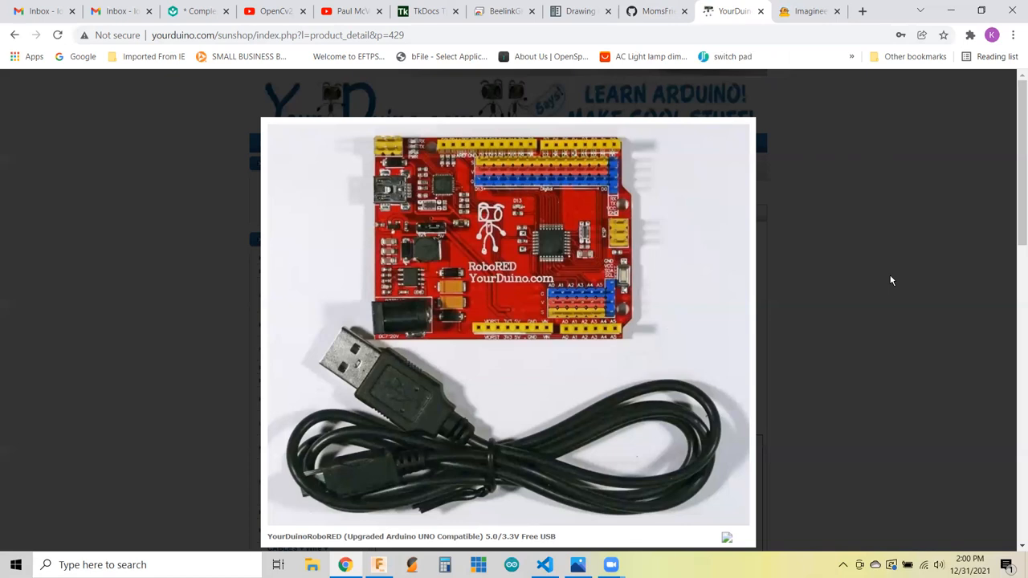
pyautogui.moveTo(564, 138)
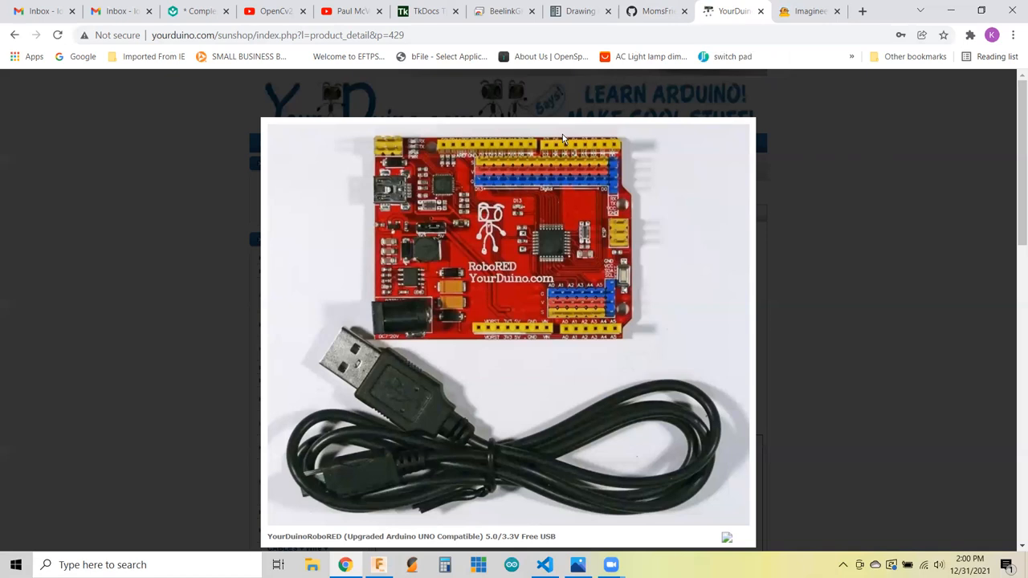
pyautogui.moveTo(873, 195)
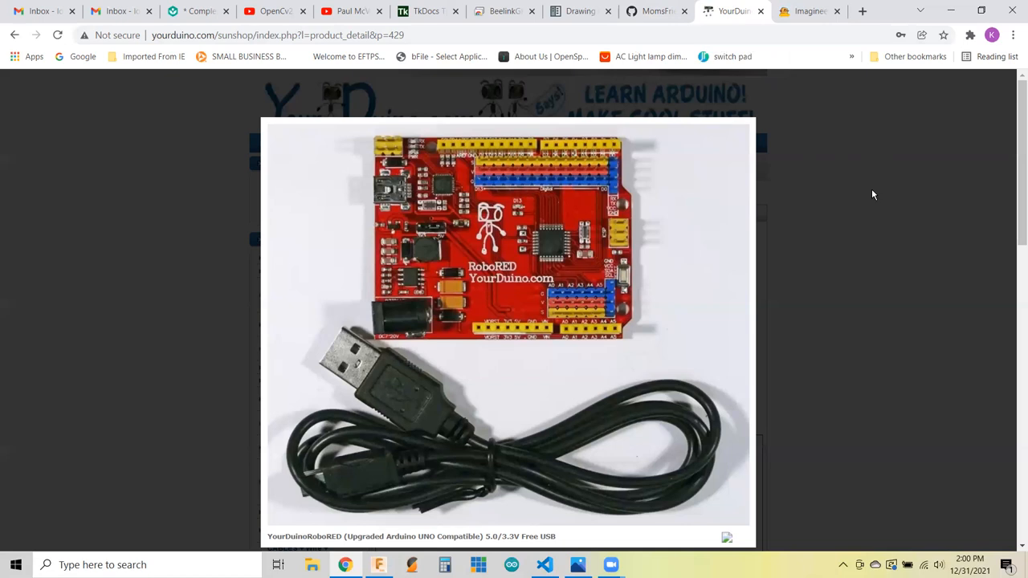
# Switch to the Chrome Remote Desktop session showing the robot control GUI.
pyautogui.click(501, 9)
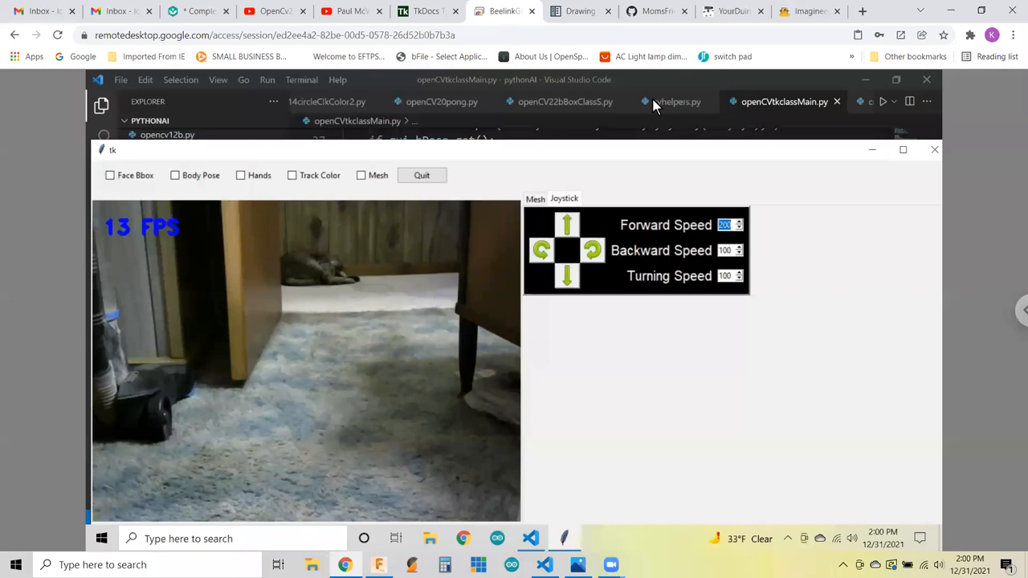
pyautogui.moveTo(930, 207)
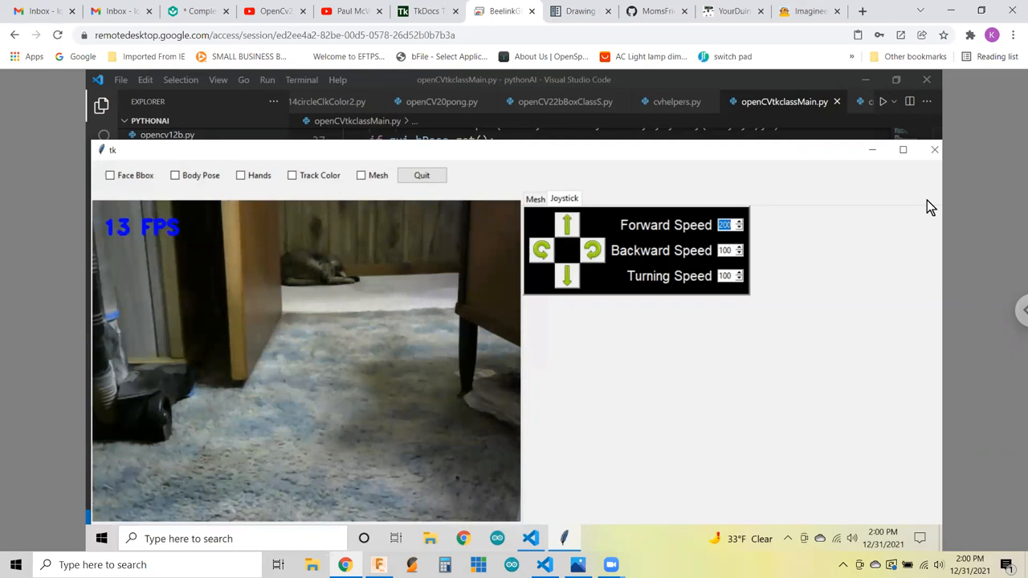
pyautogui.moveTo(861, 225)
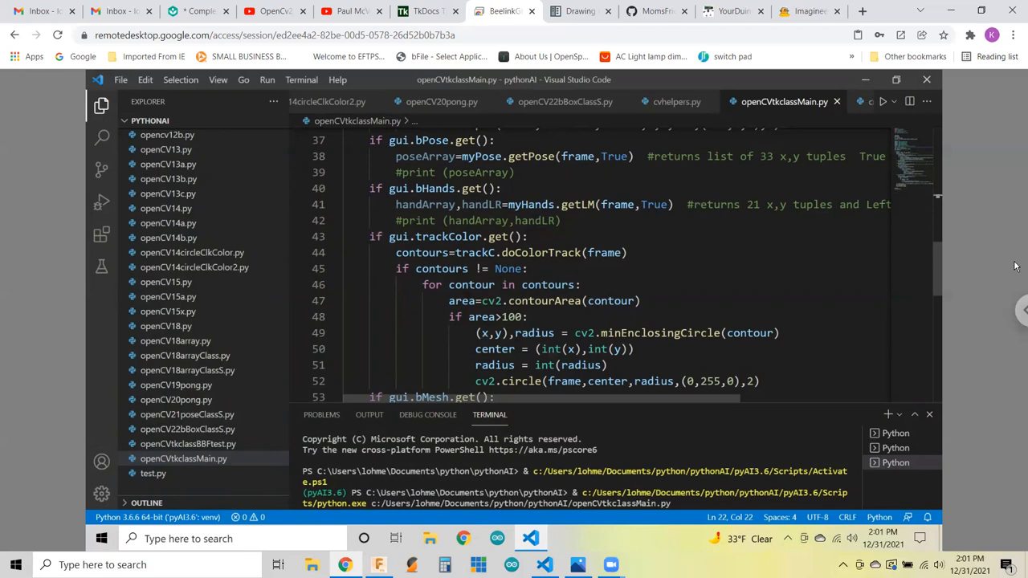
pyautogui.moveTo(800, 281)
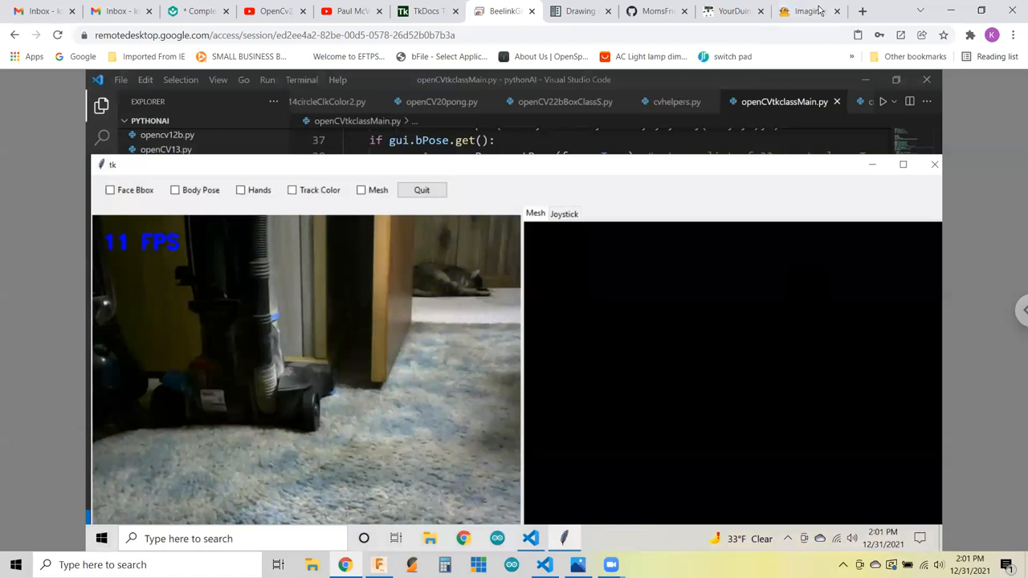
# Show the joystick controls and steer the robot toward the sleeping cat.
pyautogui.click(563, 212)
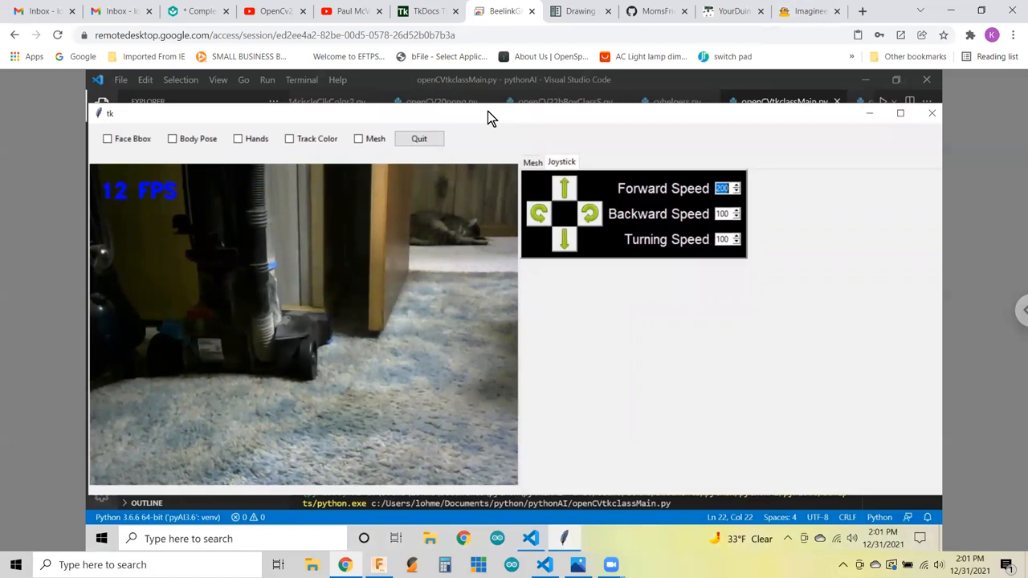
pyautogui.moveTo(706, 331)
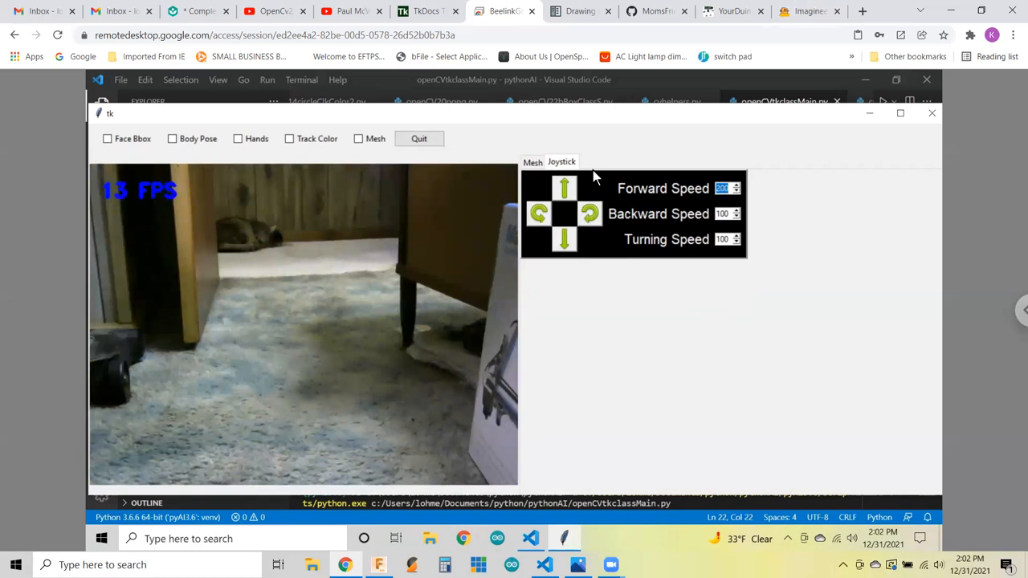
pyautogui.click(564, 188)
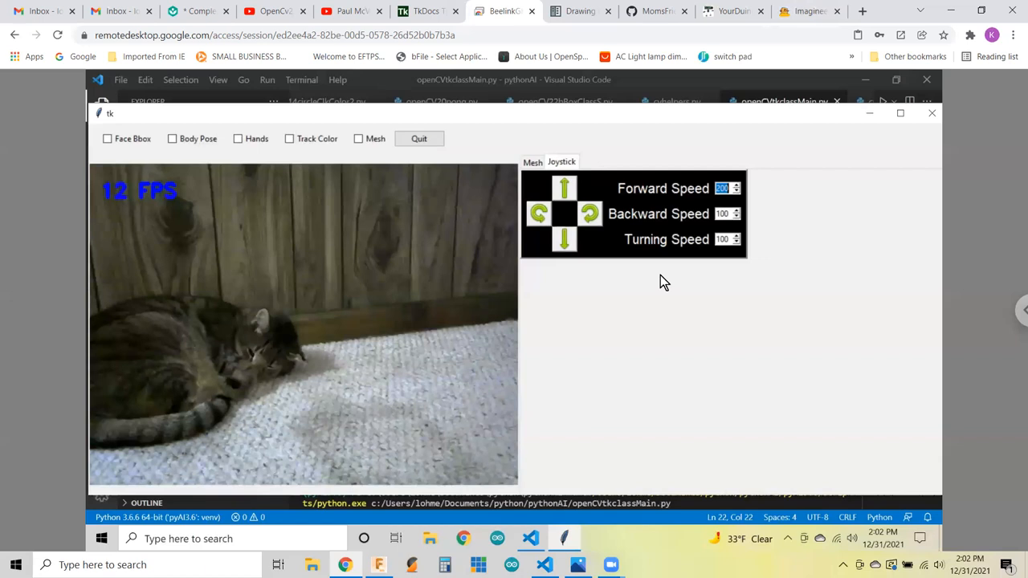
pyautogui.moveTo(626, 365)
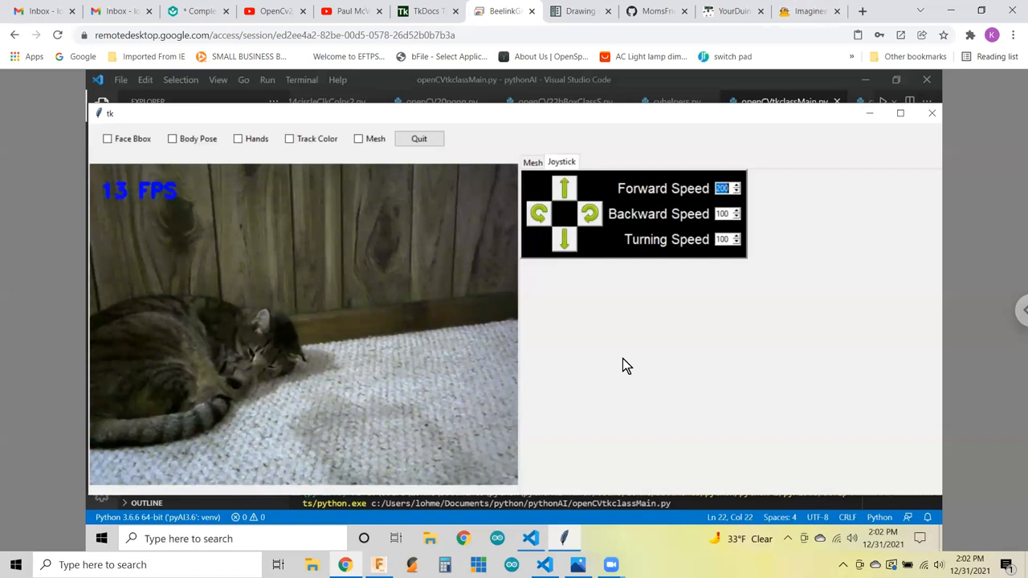